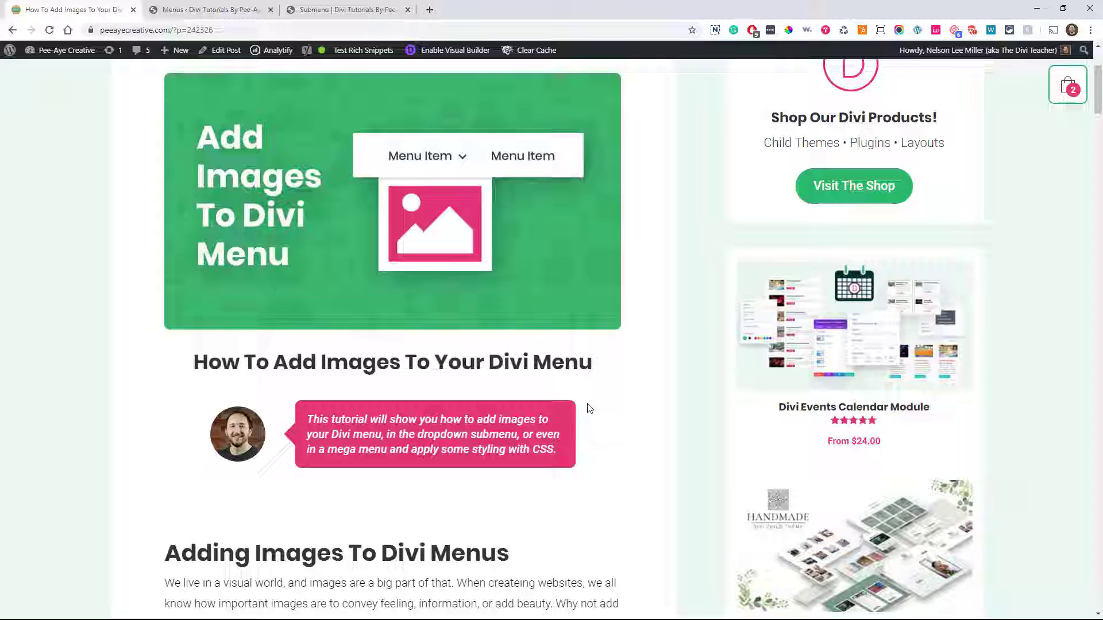
Step: Scroll through Pee-Aye Creative's tutorial on adding images to a Divi menu
{"action": "scroll", "scroll_direction": "down", "scroll_amount": 3}
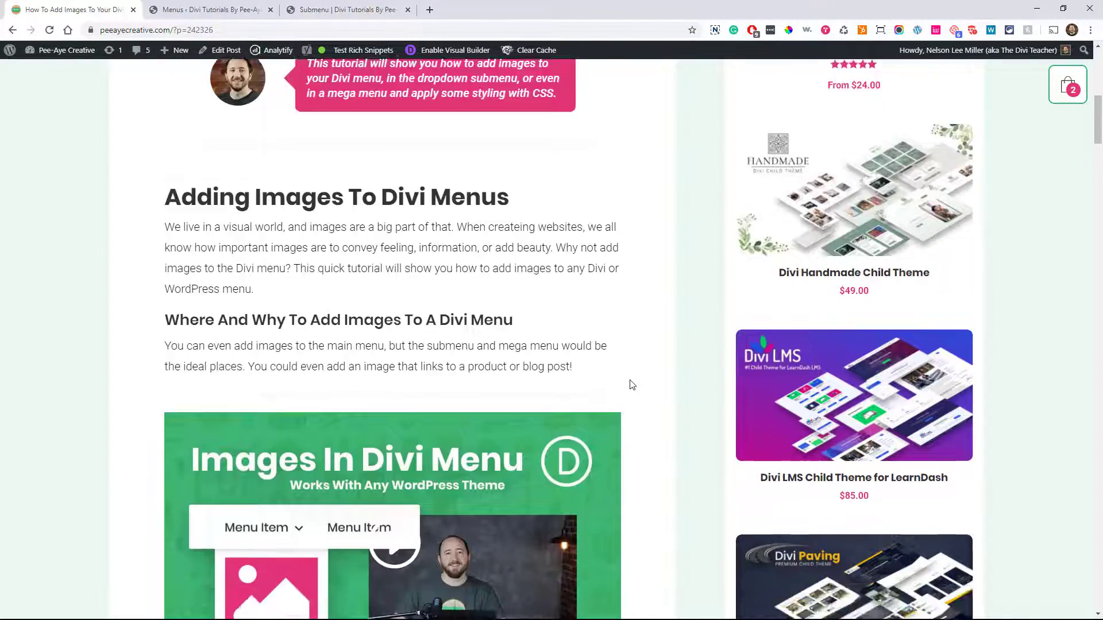
{"action": "scroll", "scroll_direction": "down", "scroll_amount": 3}
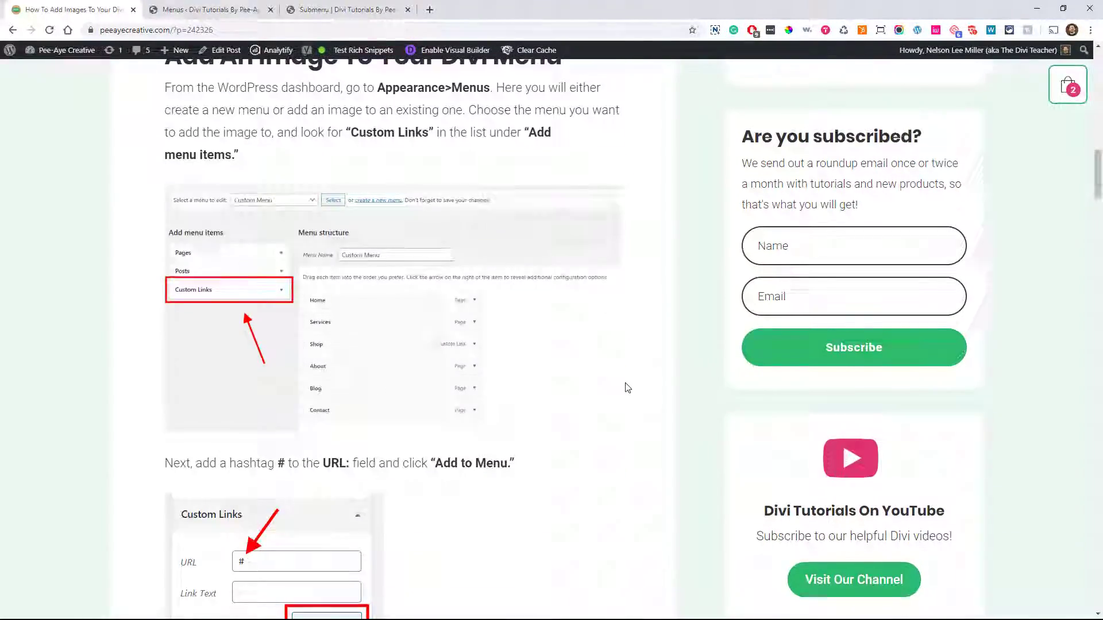
{"action": "scroll", "scroll_direction": "down", "scroll_amount": 3}
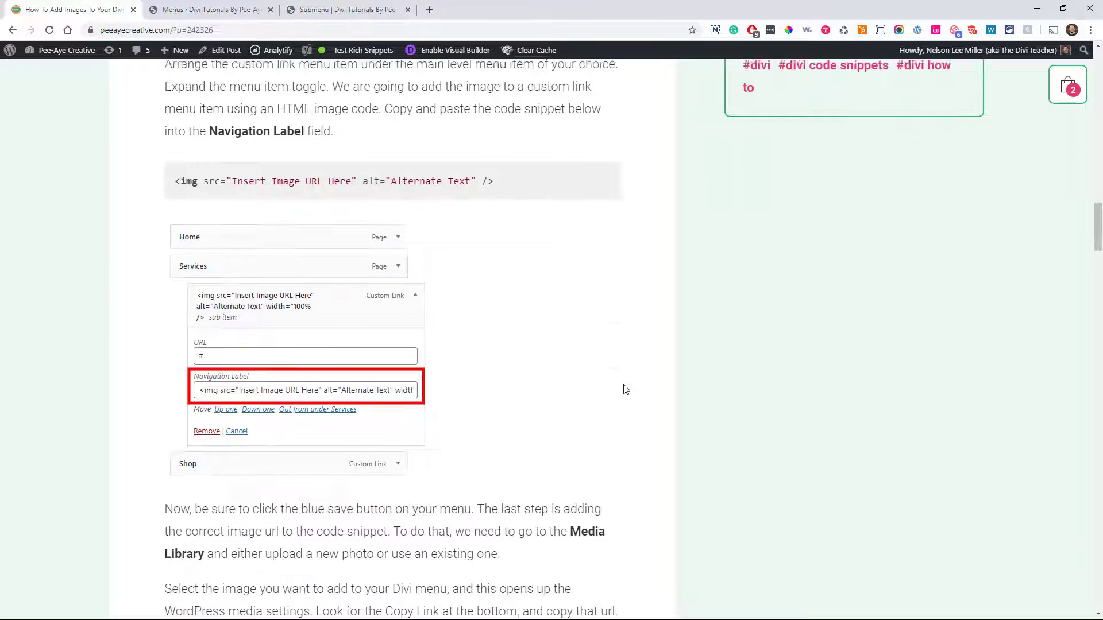
{"action": "scroll", "scroll_direction": "down", "scroll_amount": 3}
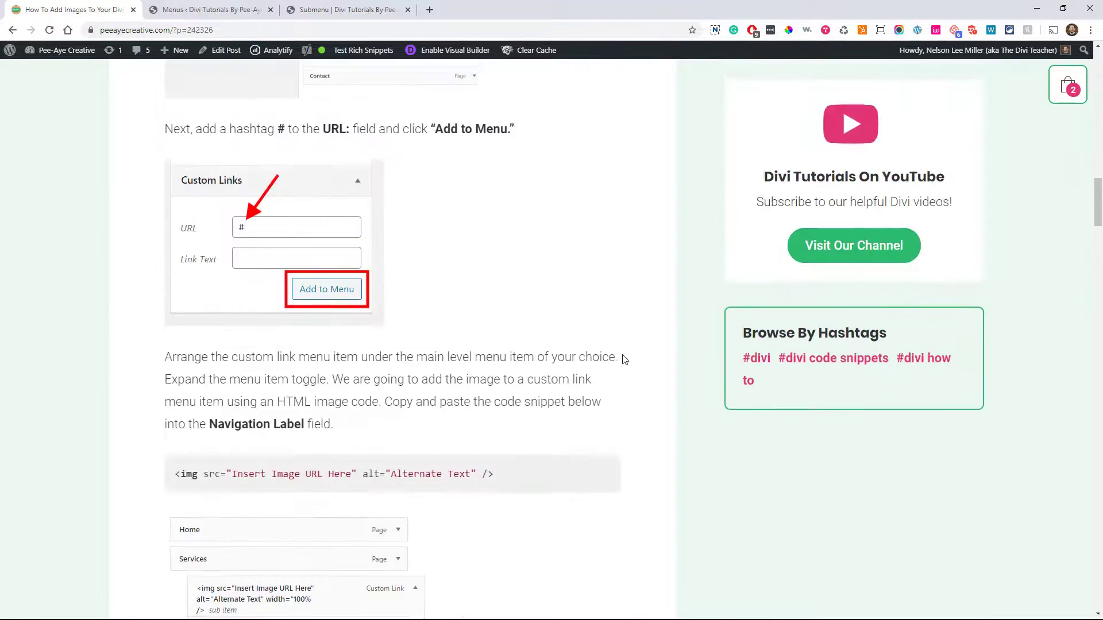
{"action": "scroll", "scroll_direction": "up", "scroll_amount": 3}
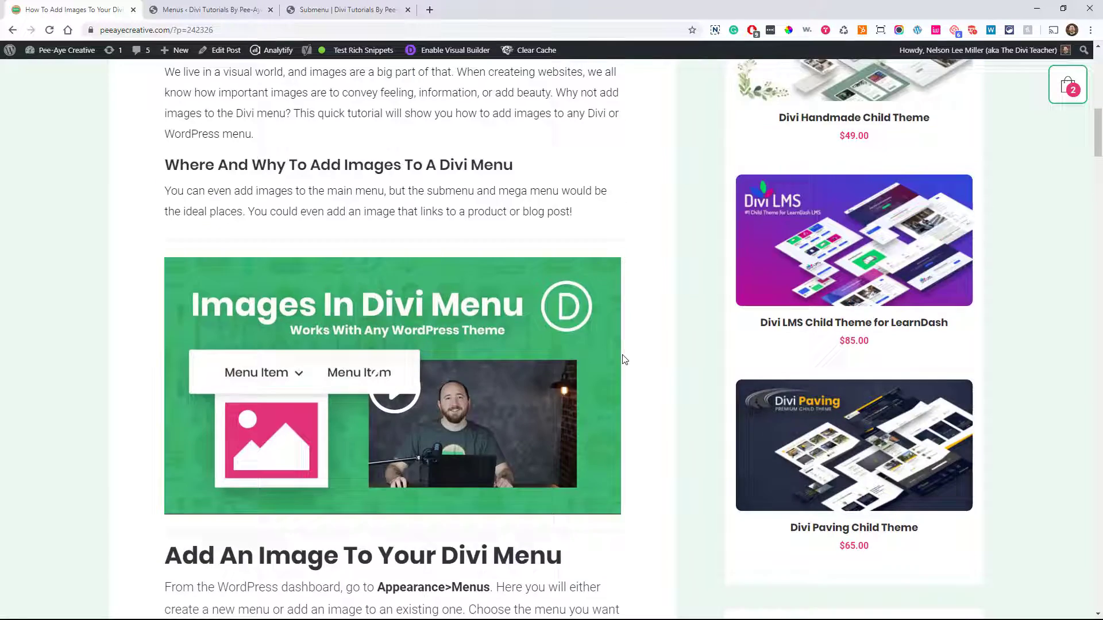
{"action": "scroll", "scroll_direction": "up", "scroll_amount": 3}
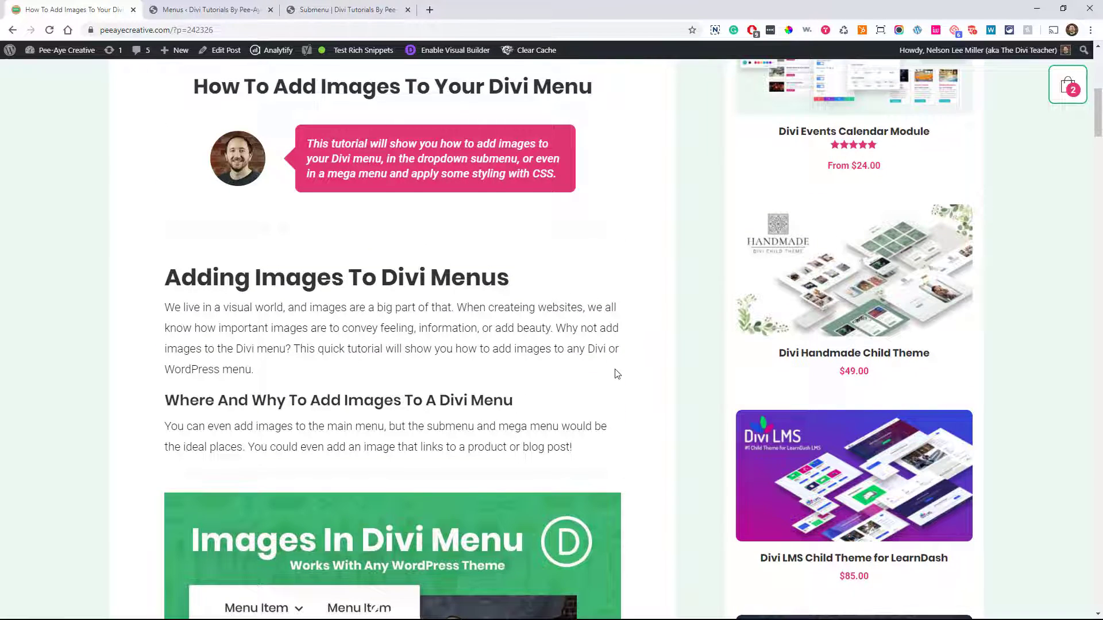
{"action": "scroll", "scroll_direction": "down", "scroll_amount": 3}
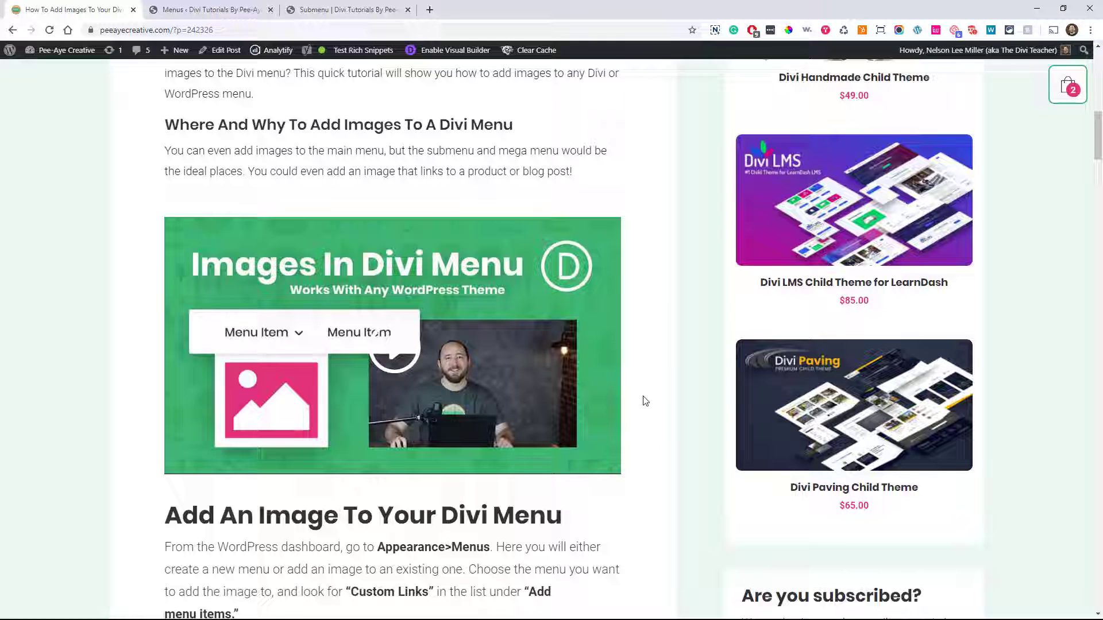
{"action": "scroll", "scroll_direction": "down", "scroll_amount": 3}
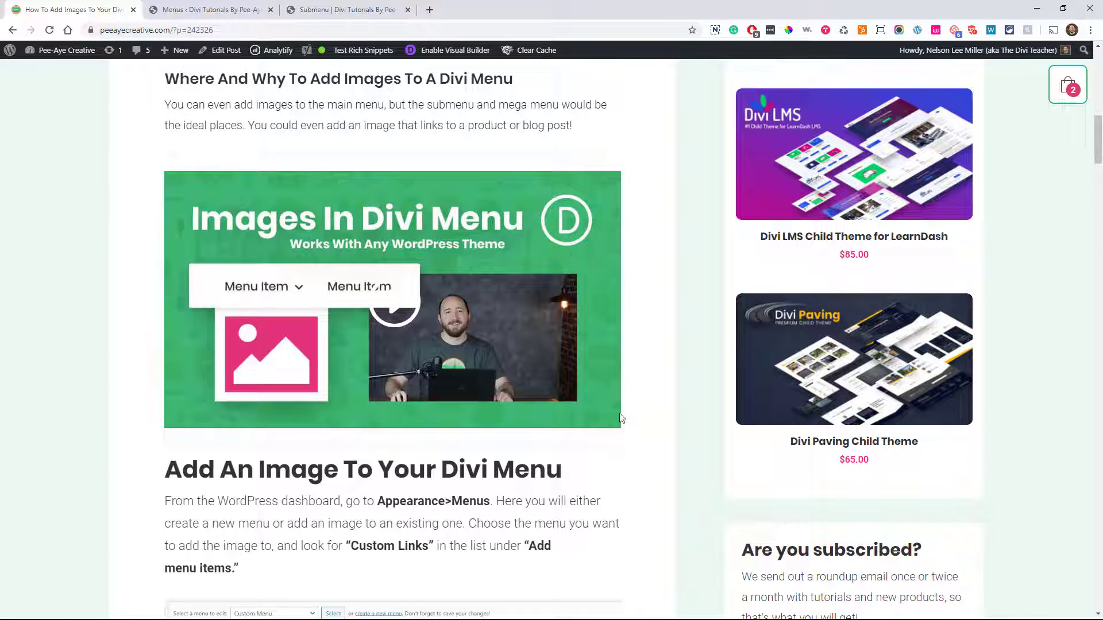
{"action": "scroll", "scroll_direction": "down", "scroll_amount": 3}
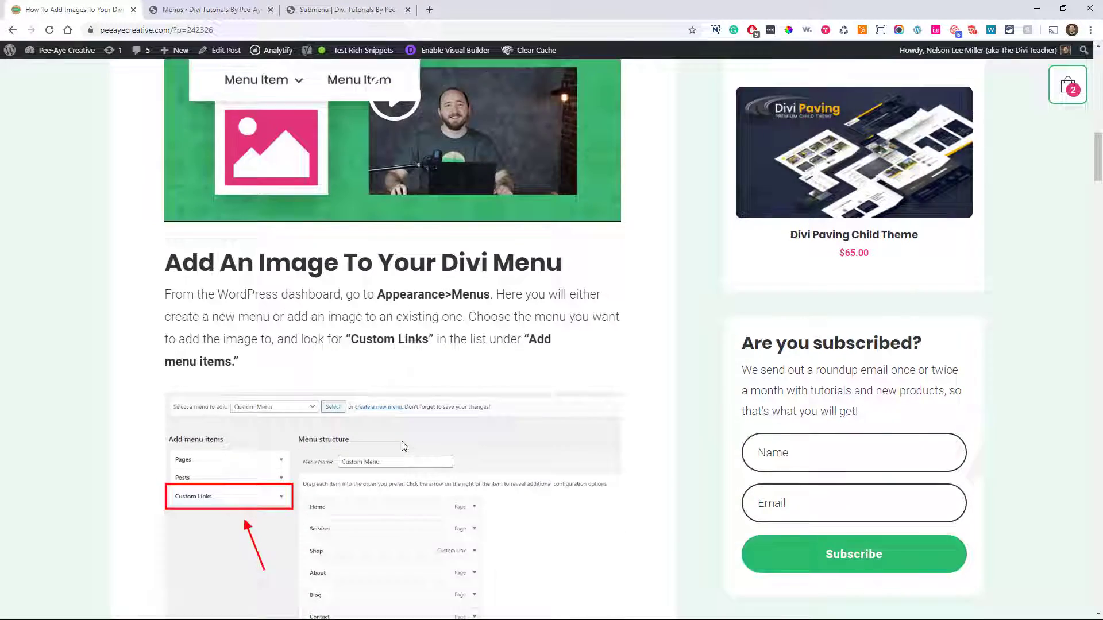
{"action": "scroll", "scroll_direction": "down", "scroll_amount": 3}
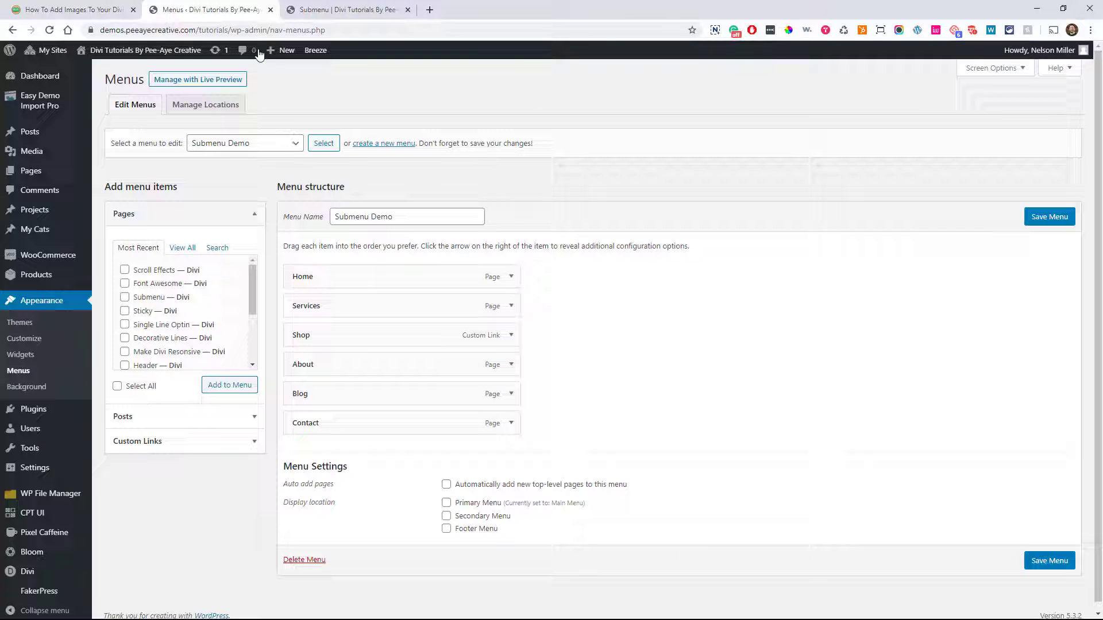
Step: Add an 'Image' custom link with URL # to Submenu Demo under Services
{"action": "left_click", "coordinate": [345, 9]}
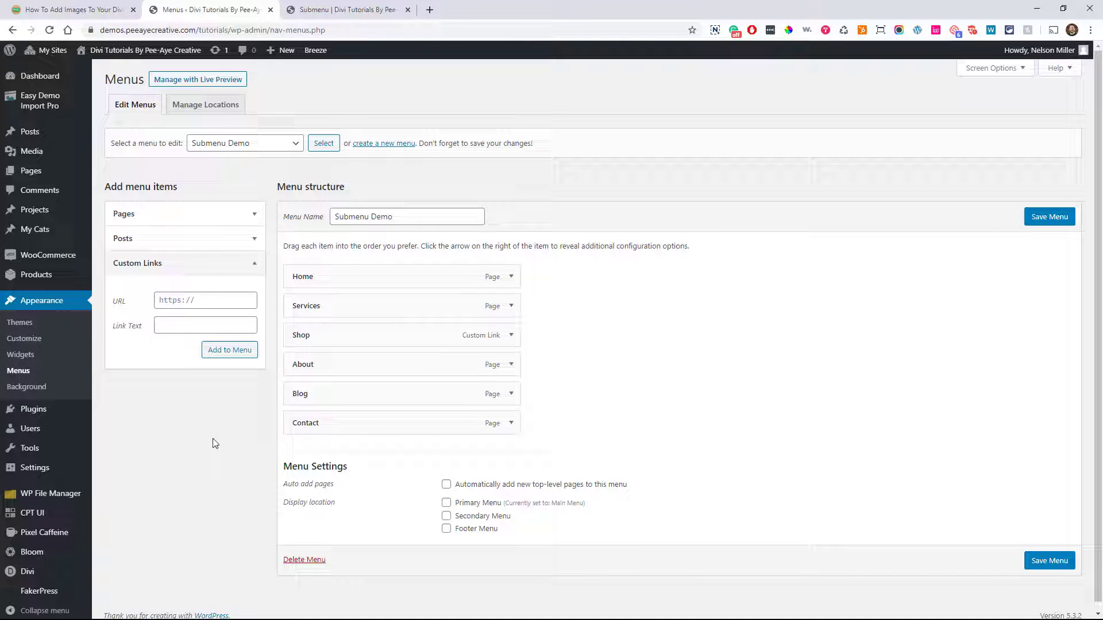
{"action": "mouse_move", "coordinate": [483, 387]}
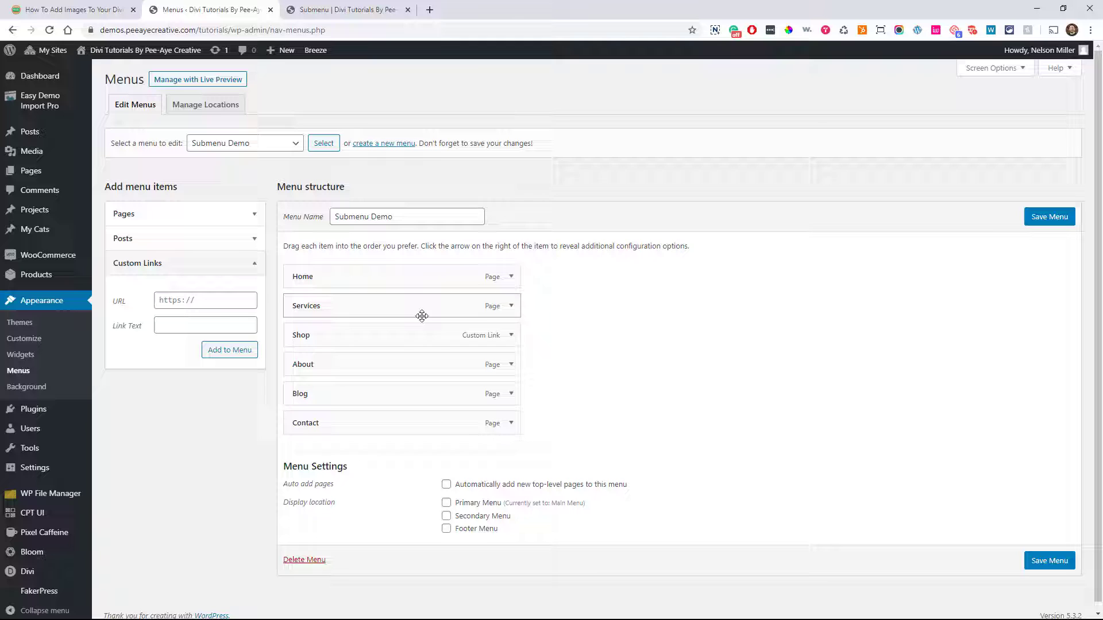
{"action": "mouse_move", "coordinate": [510, 324]}
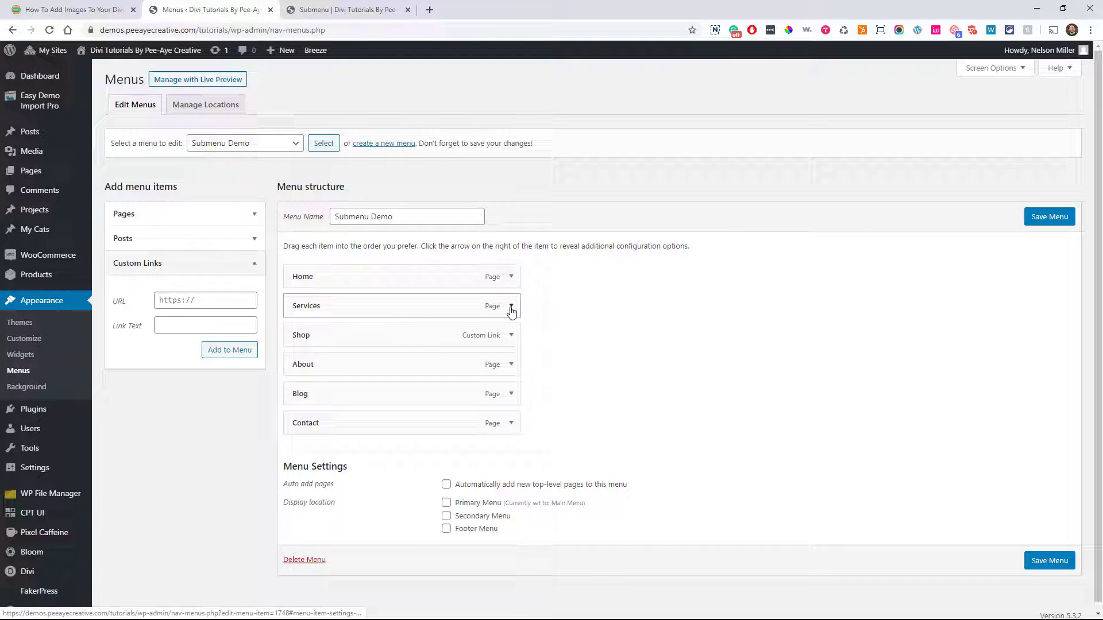
{"action": "left_click", "coordinate": [511, 310]}
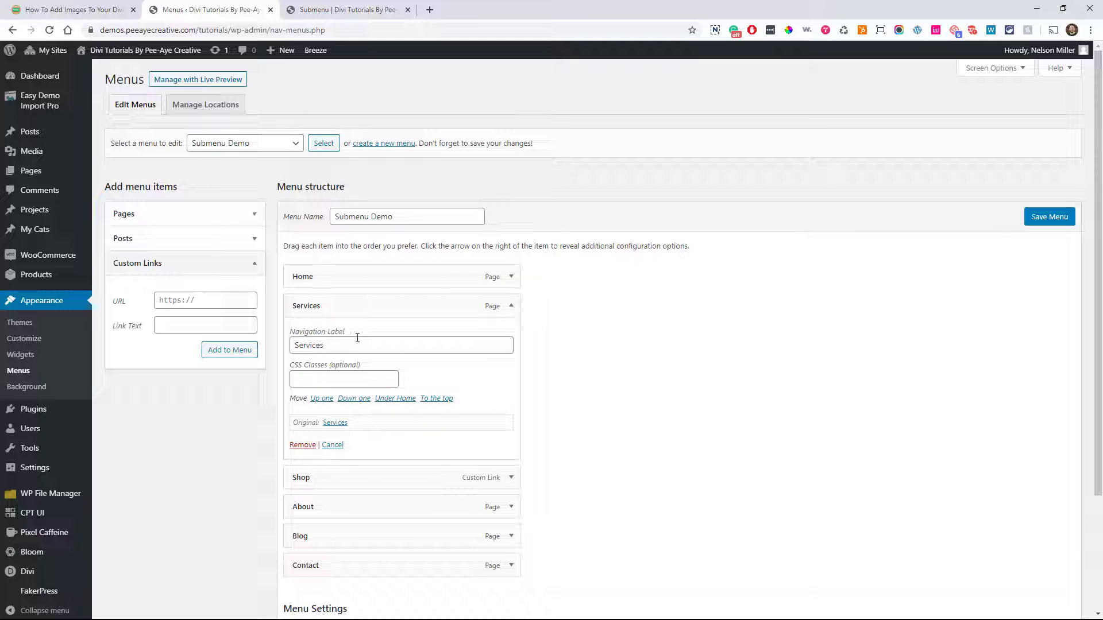
{"action": "left_click", "coordinate": [332, 444]}
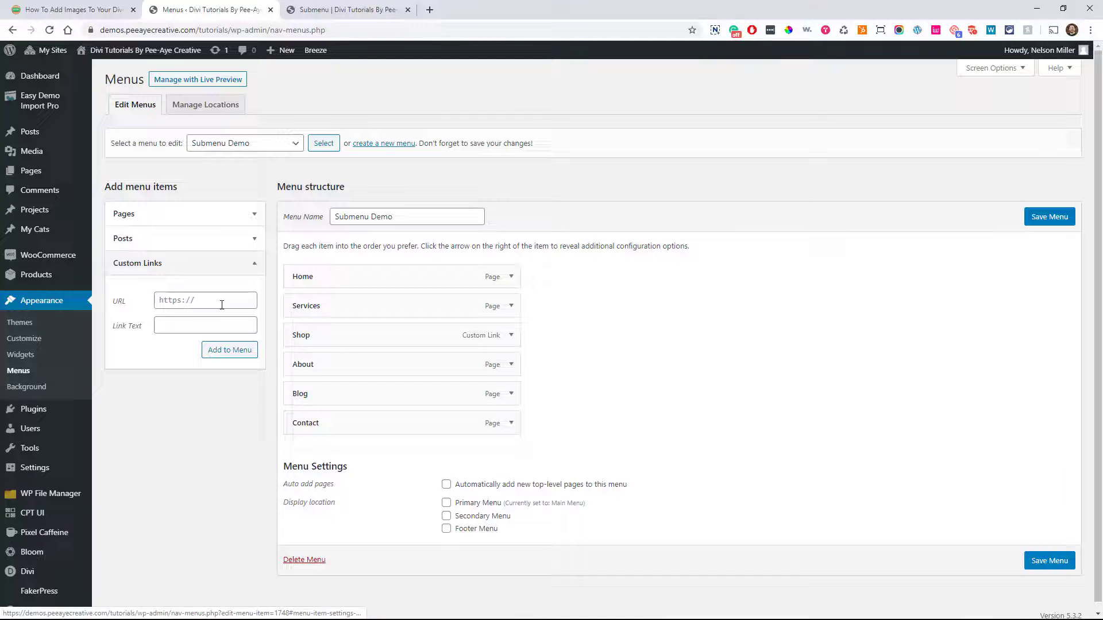
{"action": "left_click", "coordinate": [206, 300]}
{"action": "type", "text": "#"}
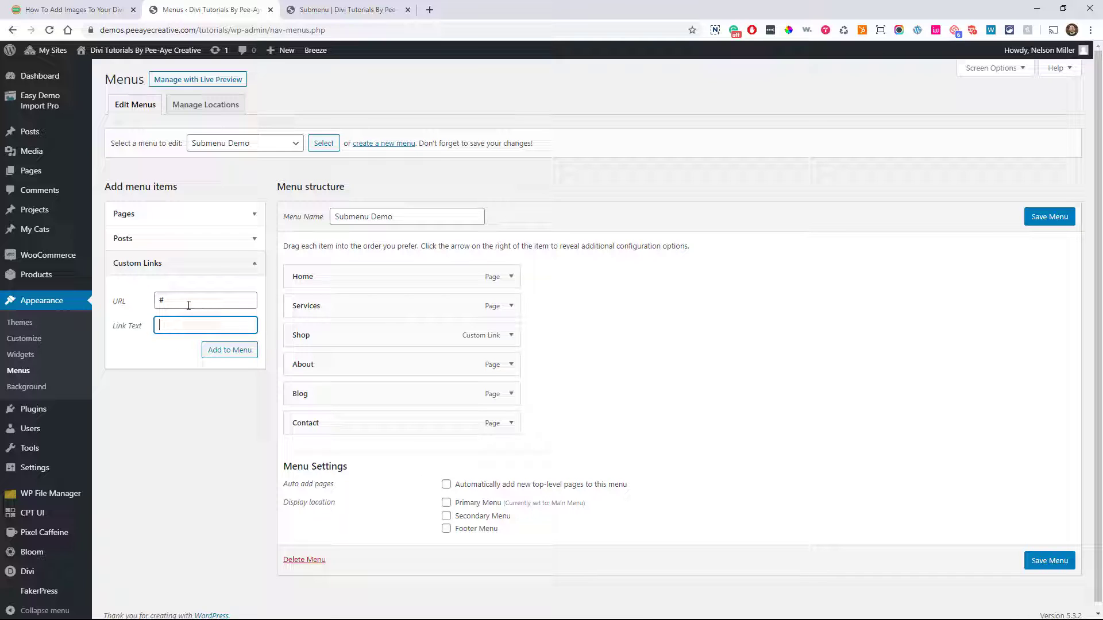
{"action": "type", "text": "Im"}
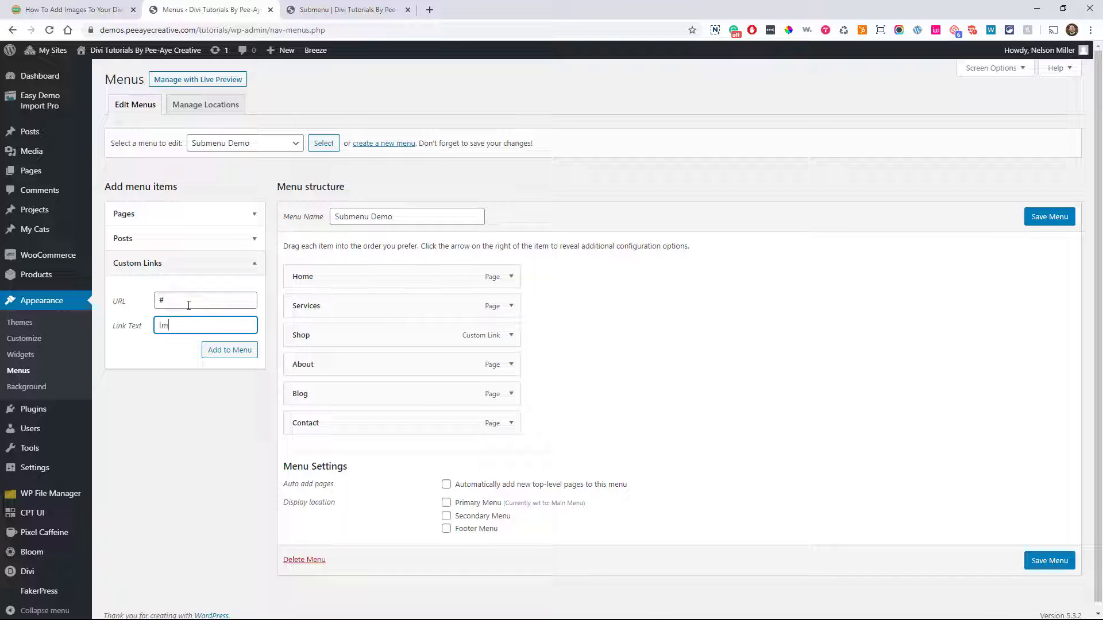
{"action": "type", "text": "age"}
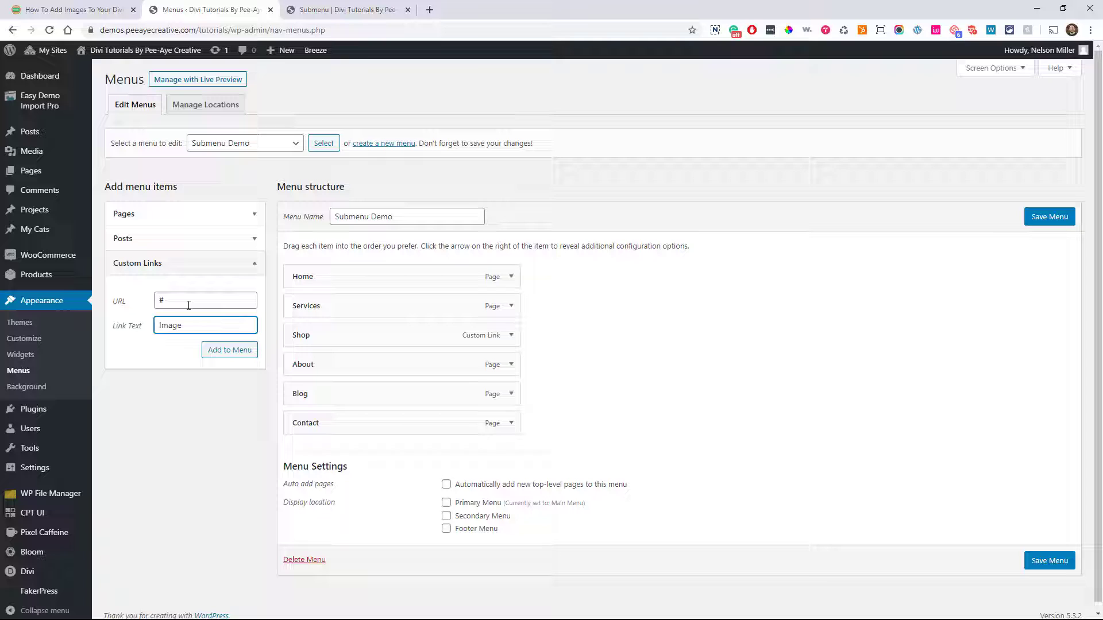
{"action": "left_click", "coordinate": [229, 350]}
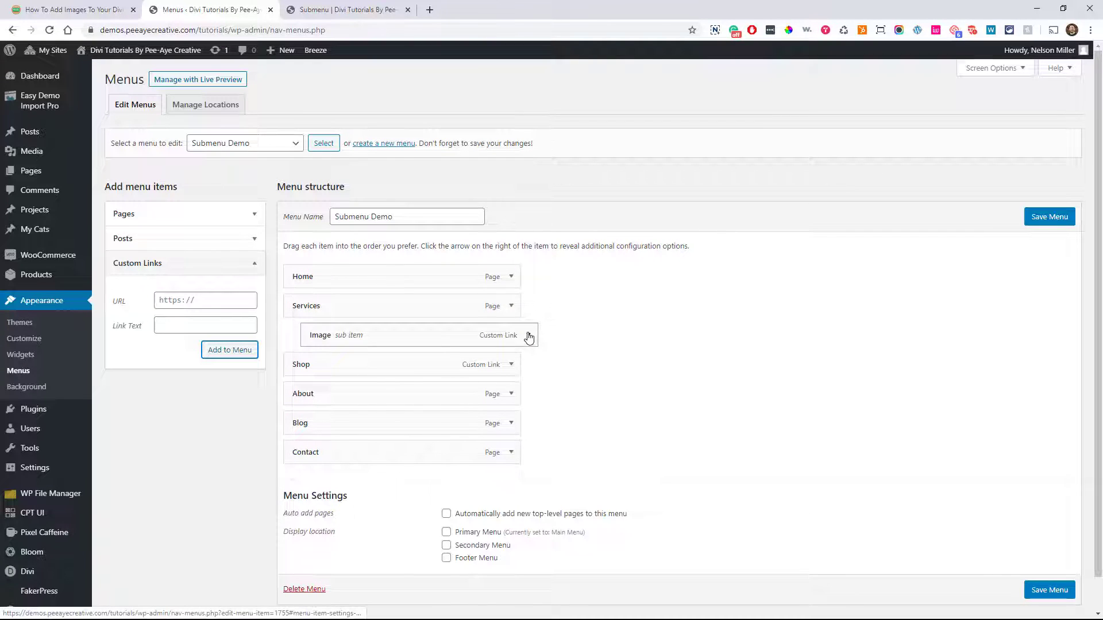
Step: Expand the Image item's settings and confirm CSS Classes is enabled in Screen Options
{"action": "left_click", "coordinate": [528, 335]}
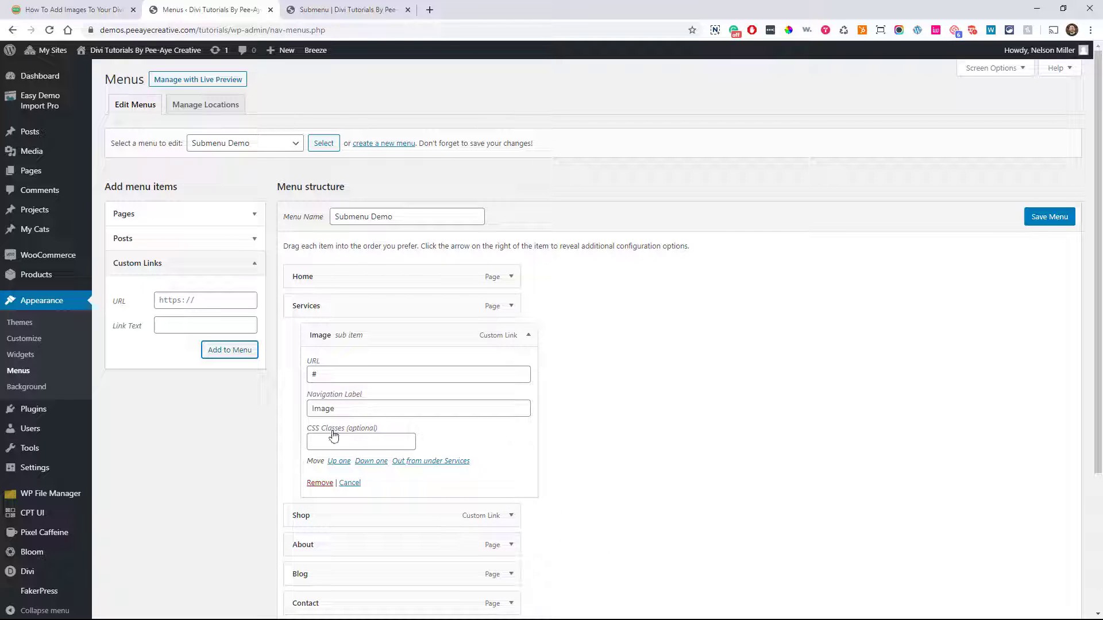
{"action": "mouse_move", "coordinate": [336, 434]}
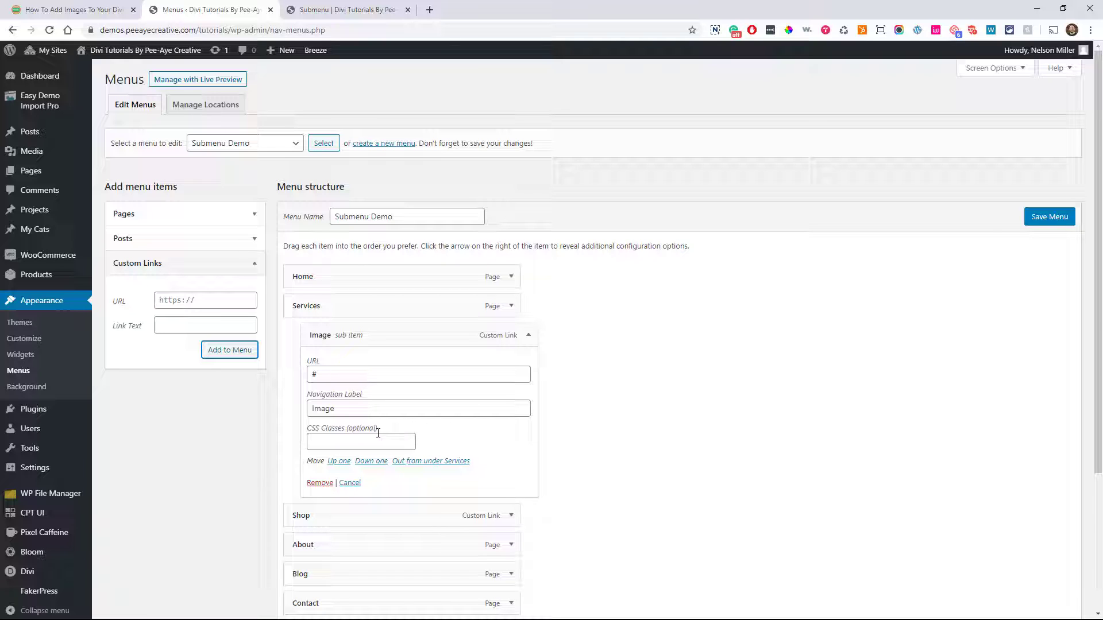
{"action": "mouse_move", "coordinate": [993, 68]}
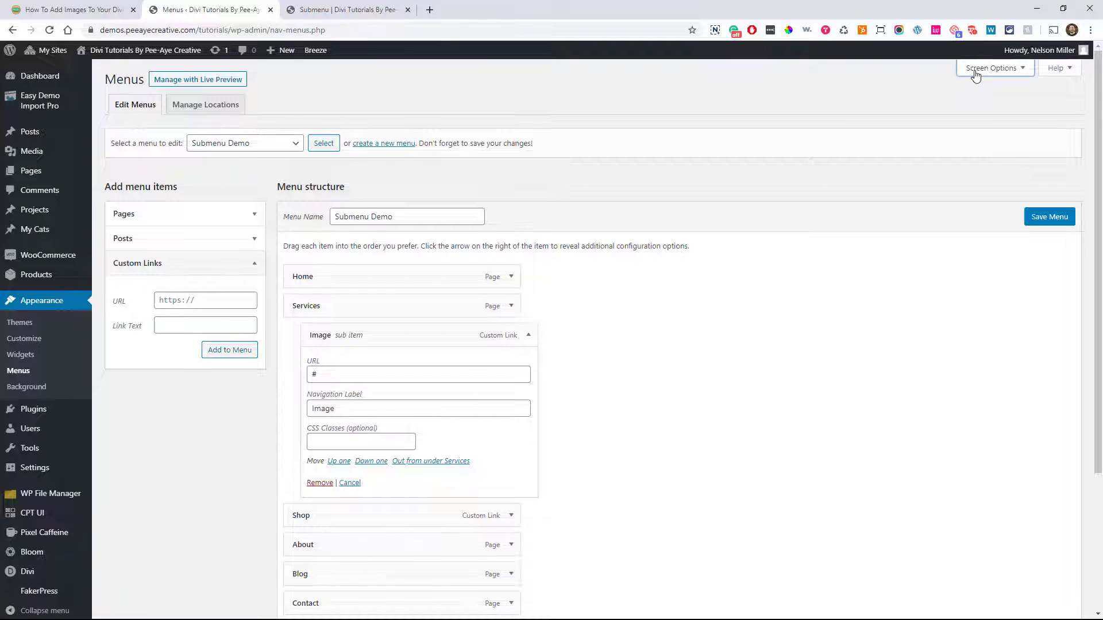
{"action": "left_click", "coordinate": [993, 68]}
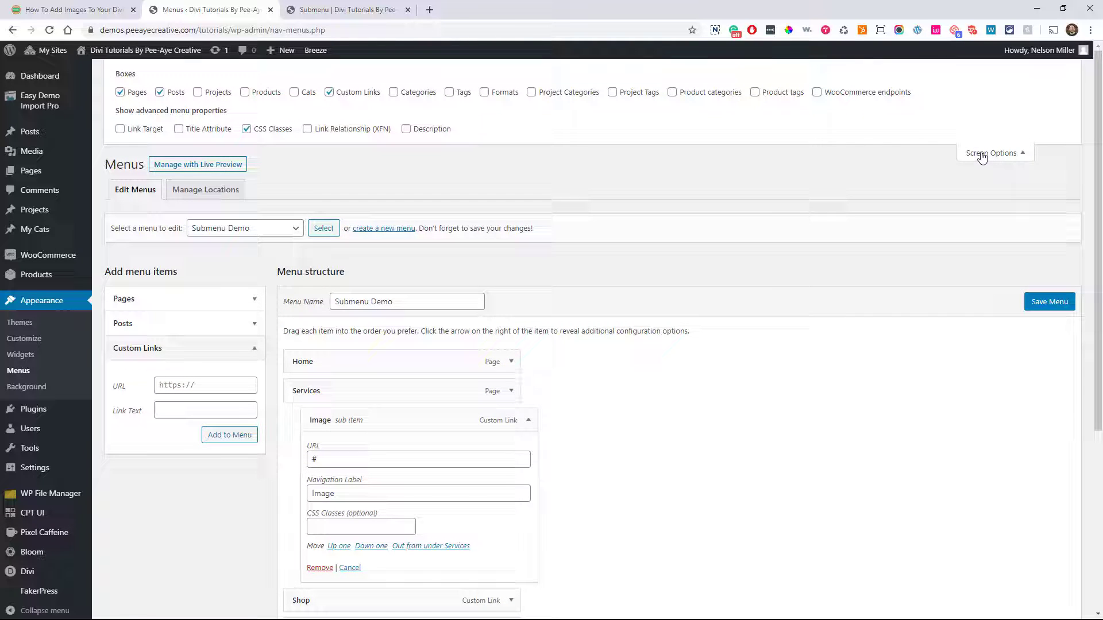
{"action": "mouse_move", "coordinate": [332, 145]}
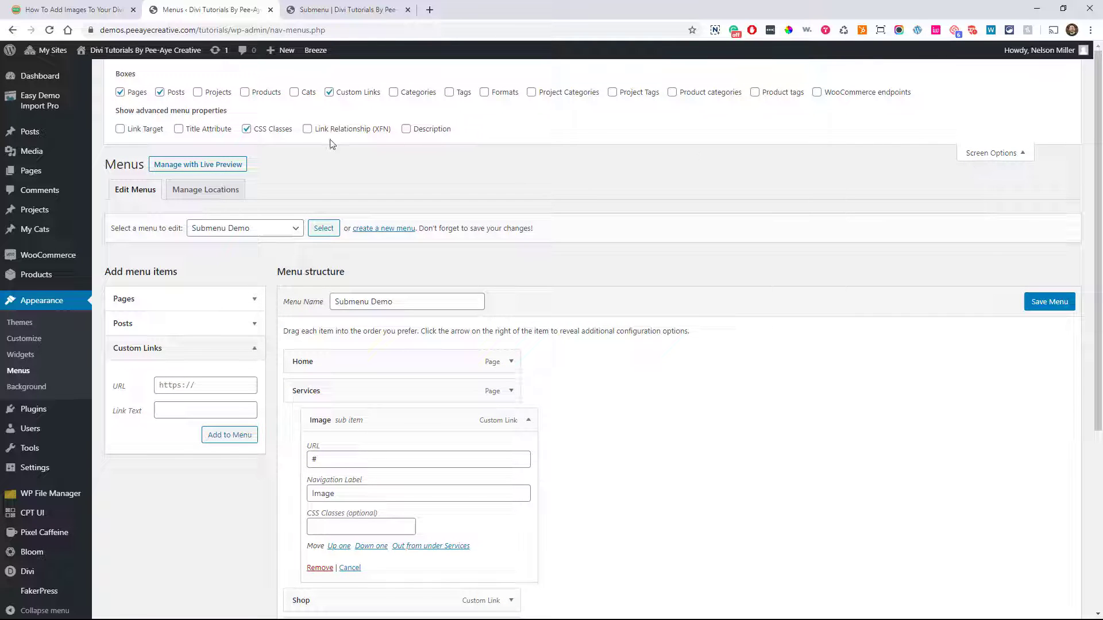
{"action": "mouse_move", "coordinate": [833, 161]}
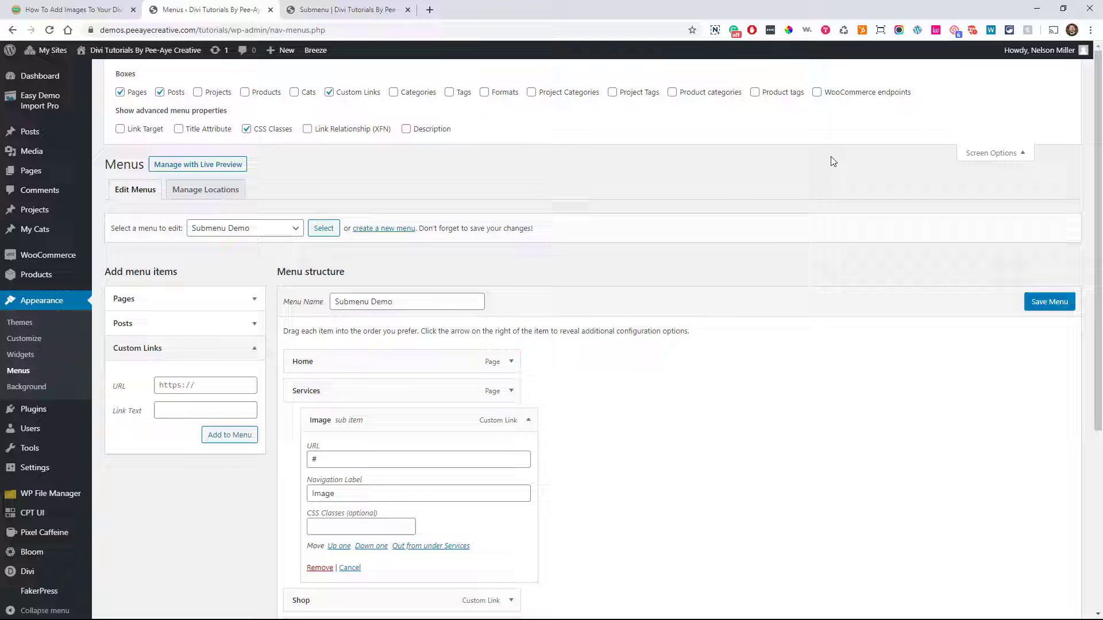
{"action": "scroll", "scroll_direction": "up", "scroll_amount": 3}
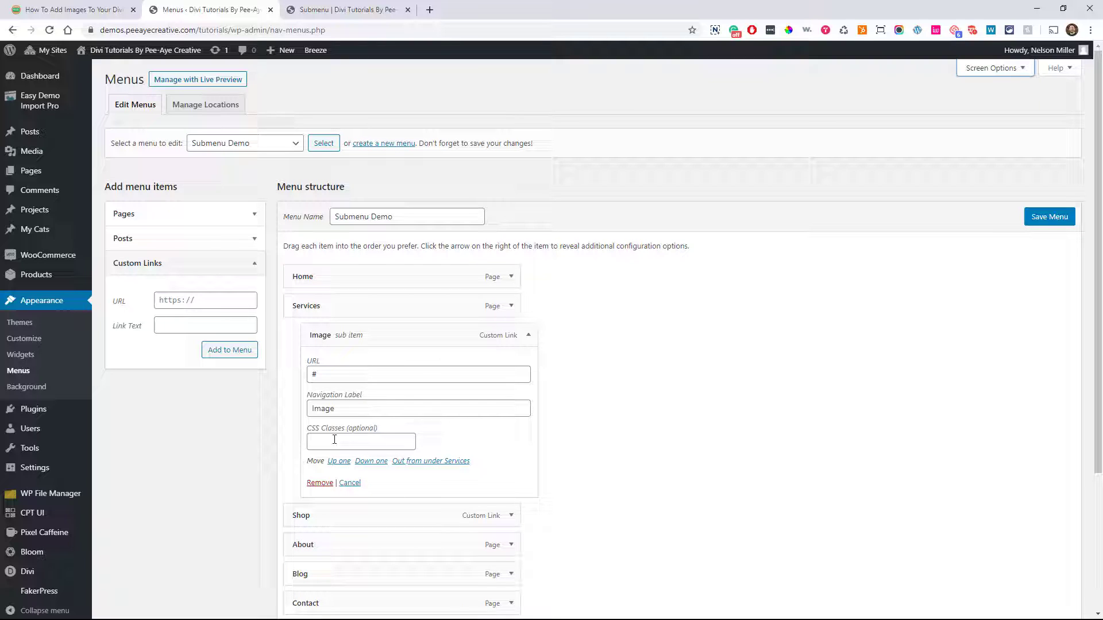
{"action": "left_click", "coordinate": [70, 10]}
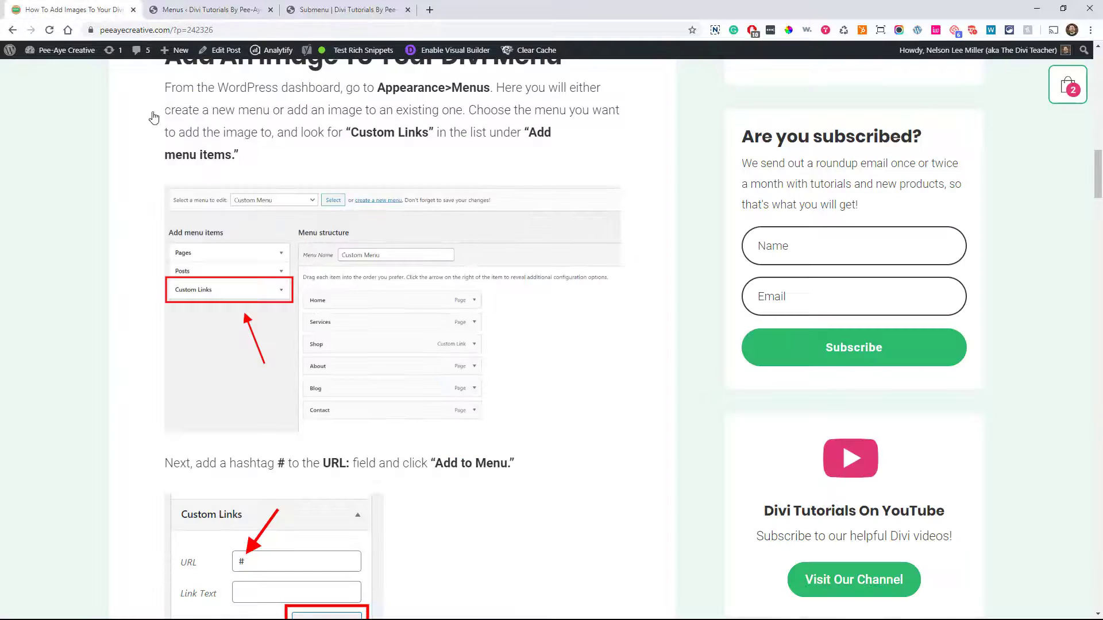
Step: Copy the tutorial's <img> code snippet into the Image item's Navigation Label
{"action": "scroll", "scroll_direction": "down", "scroll_amount": 3}
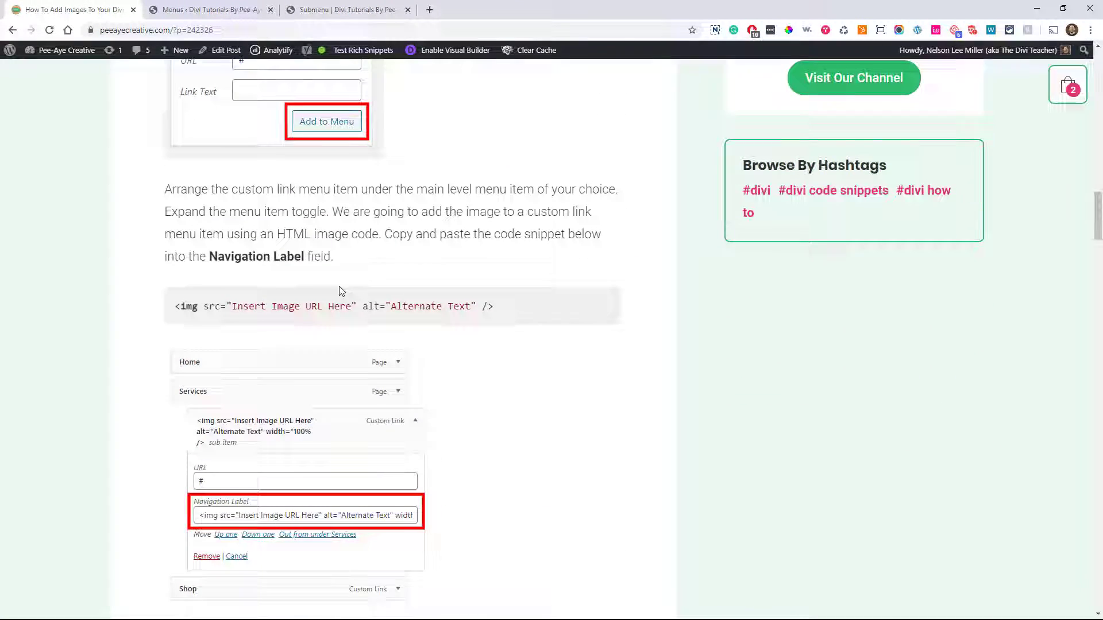
{"action": "triple_click", "coordinate": [334, 303]}
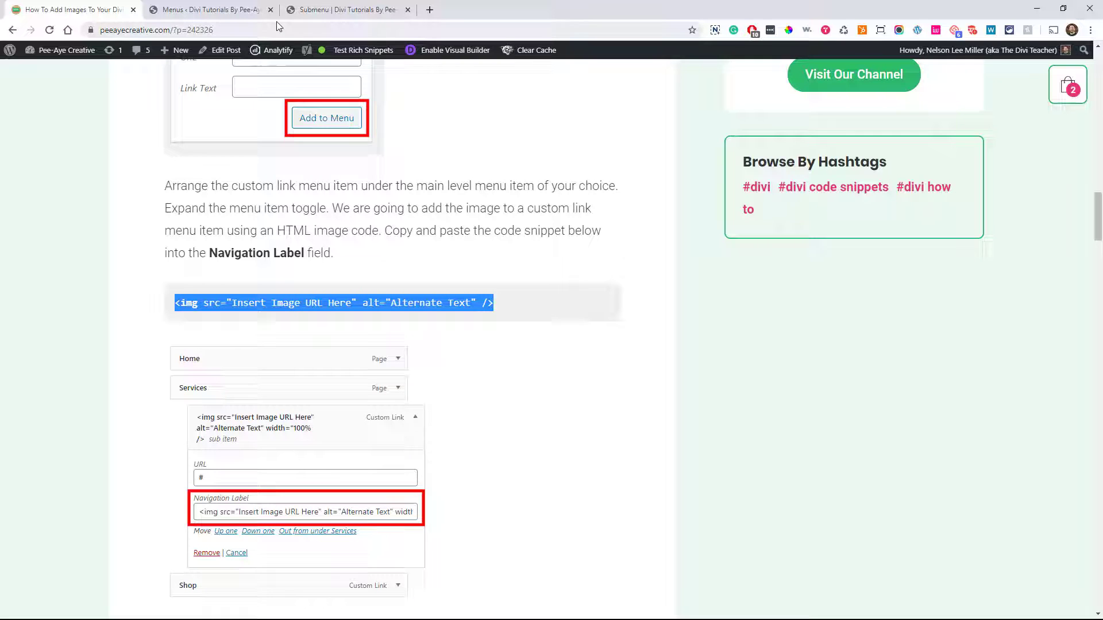
{"action": "scroll", "scroll_direction": "down", "scroll_amount": 3}
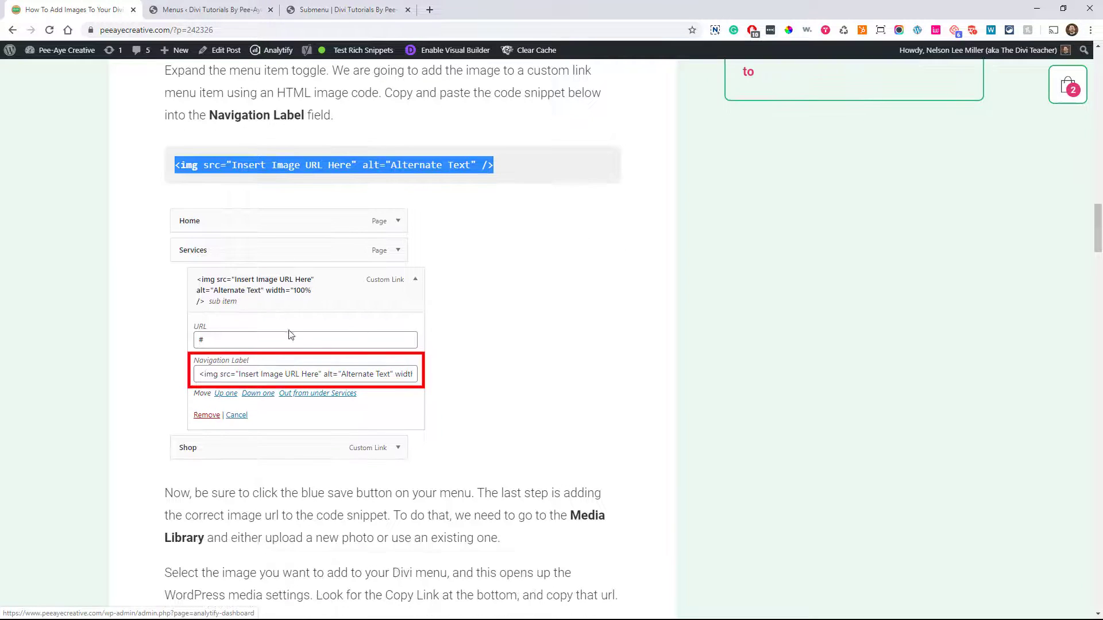
{"action": "left_click", "coordinate": [209, 9]}
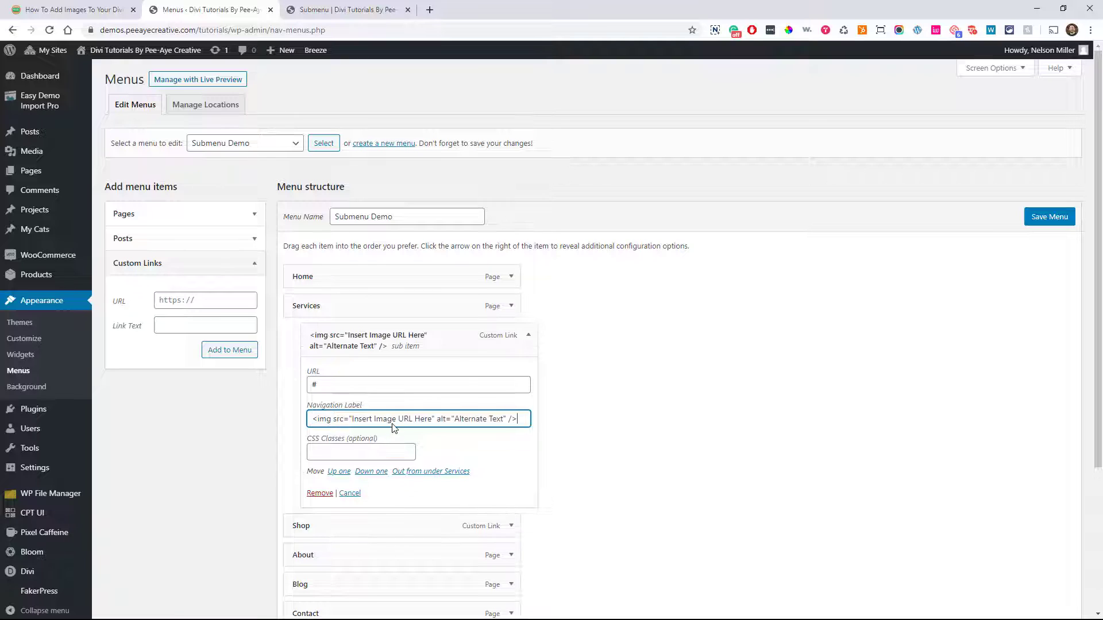
{"action": "mouse_move", "coordinate": [463, 445]}
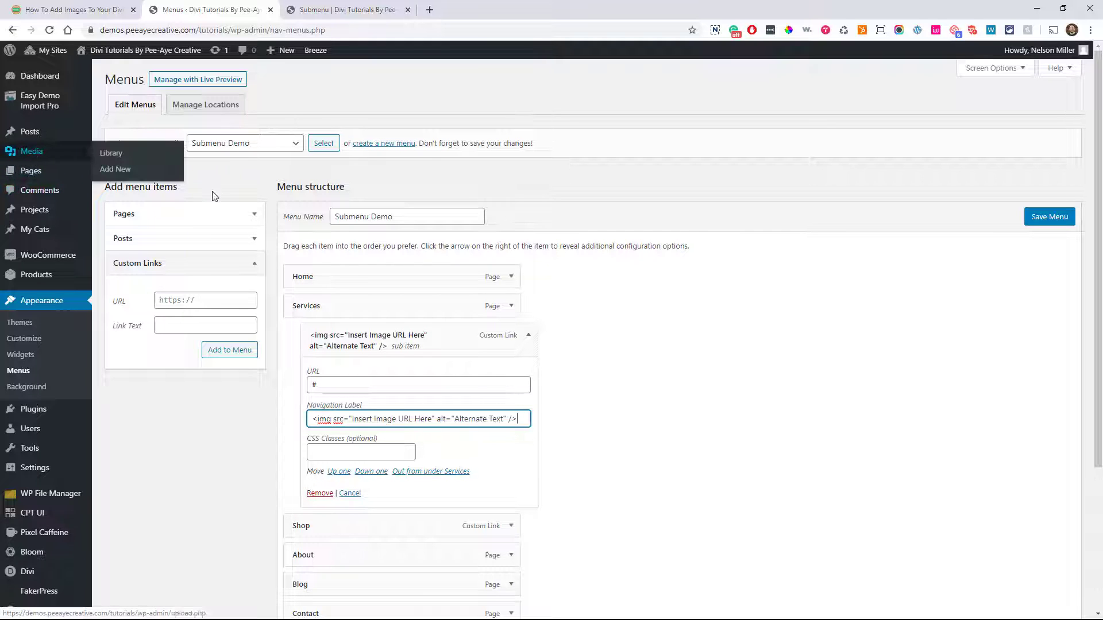
{"action": "mouse_move", "coordinate": [24, 160]}
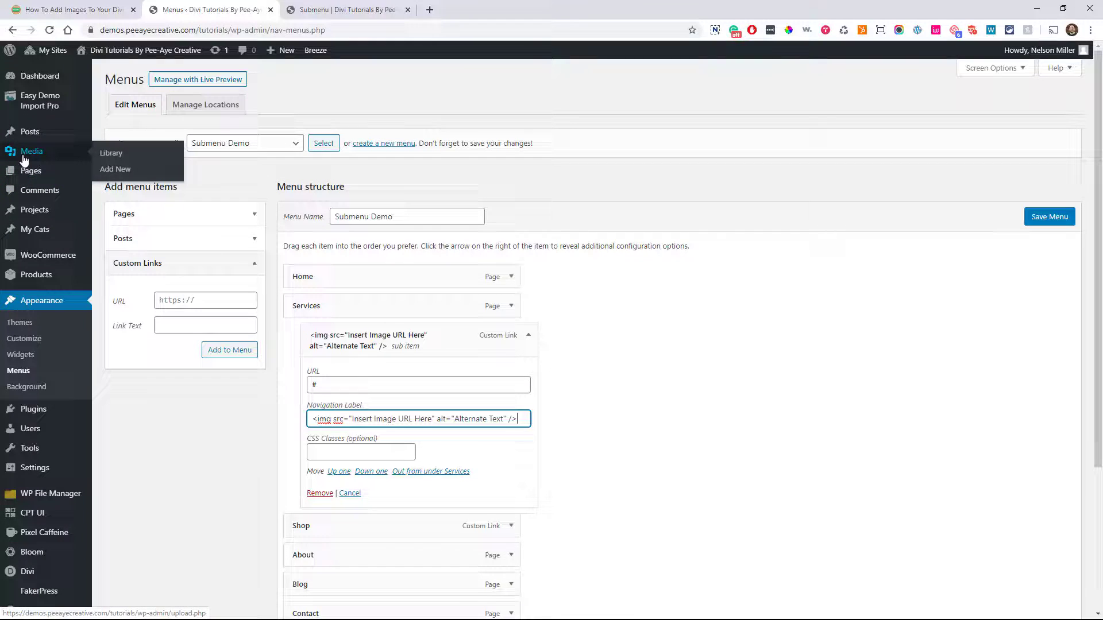
Step: Open the WordPress Media Library from the admin sidebar
{"action": "left_click", "coordinate": [111, 153]}
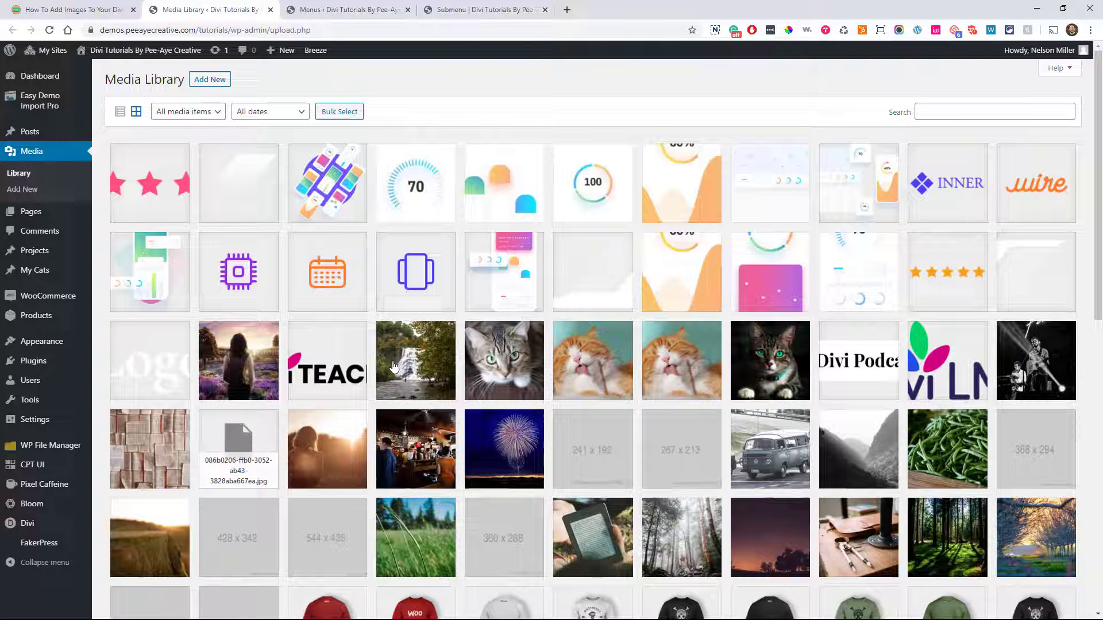
Step: Copy the Ithaca Falls Fisherman image's file link from its attachment details
{"action": "left_click", "coordinate": [416, 359]}
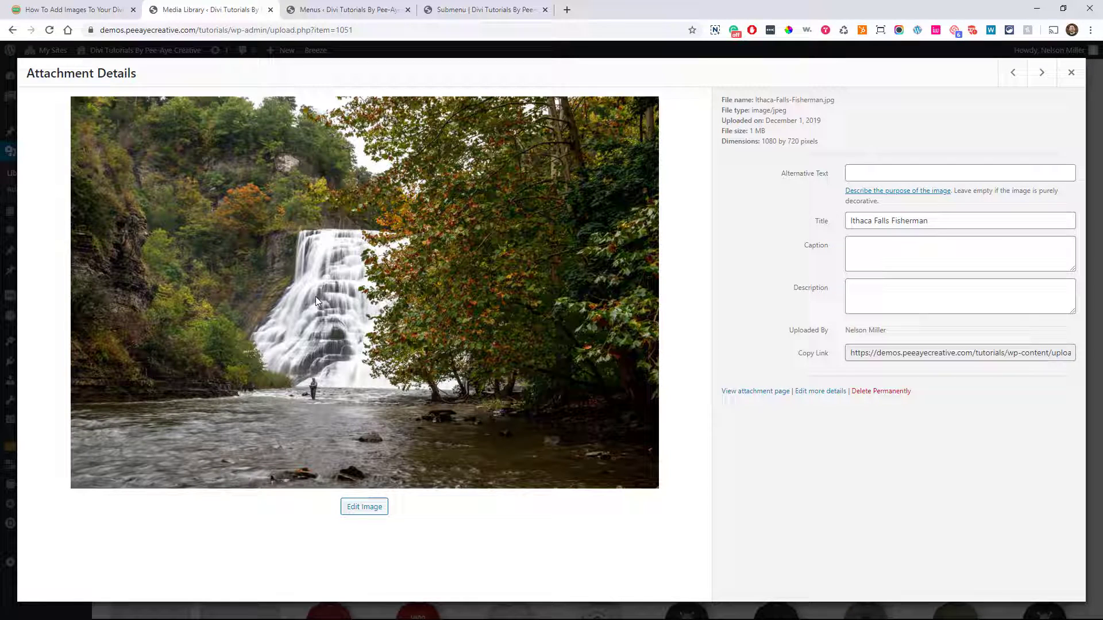
{"action": "mouse_move", "coordinate": [355, 442]}
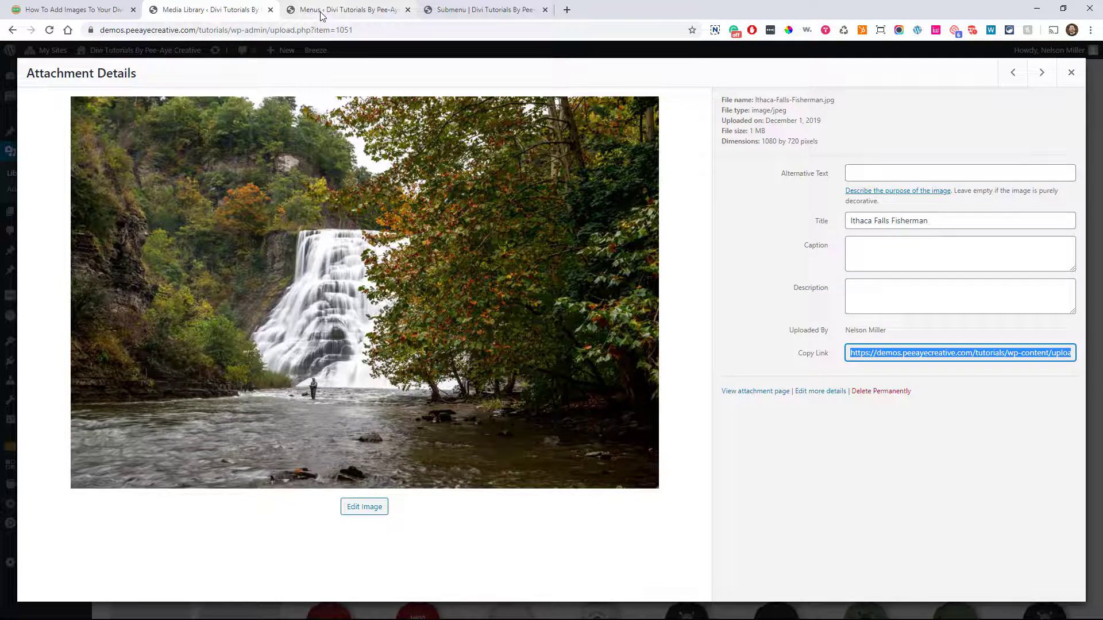
{"action": "left_click", "coordinate": [345, 9]}
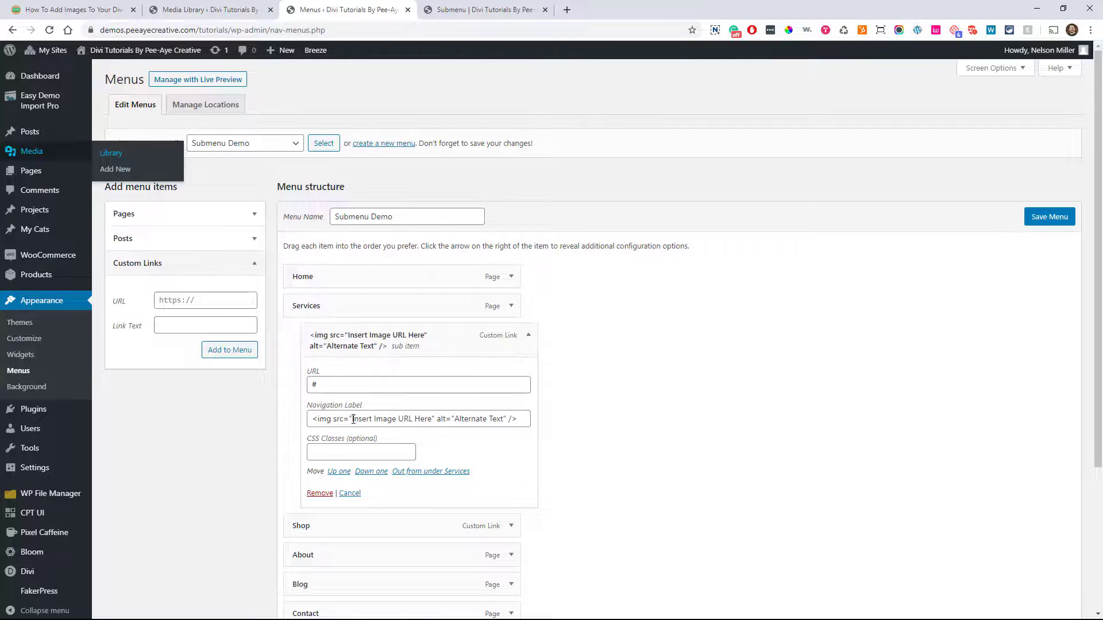
Step: Replace 'Insert Image URL Here' with the waterfall image URL and save the menu
{"action": "double_click", "coordinate": [378, 419]}
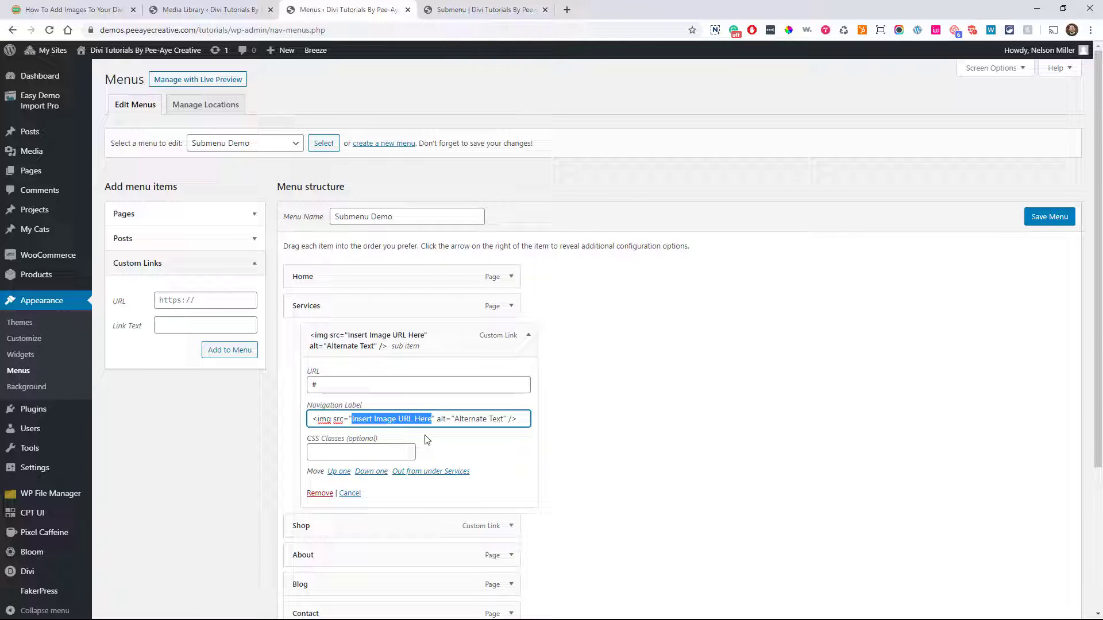
{"action": "key", "text": "Delete"}
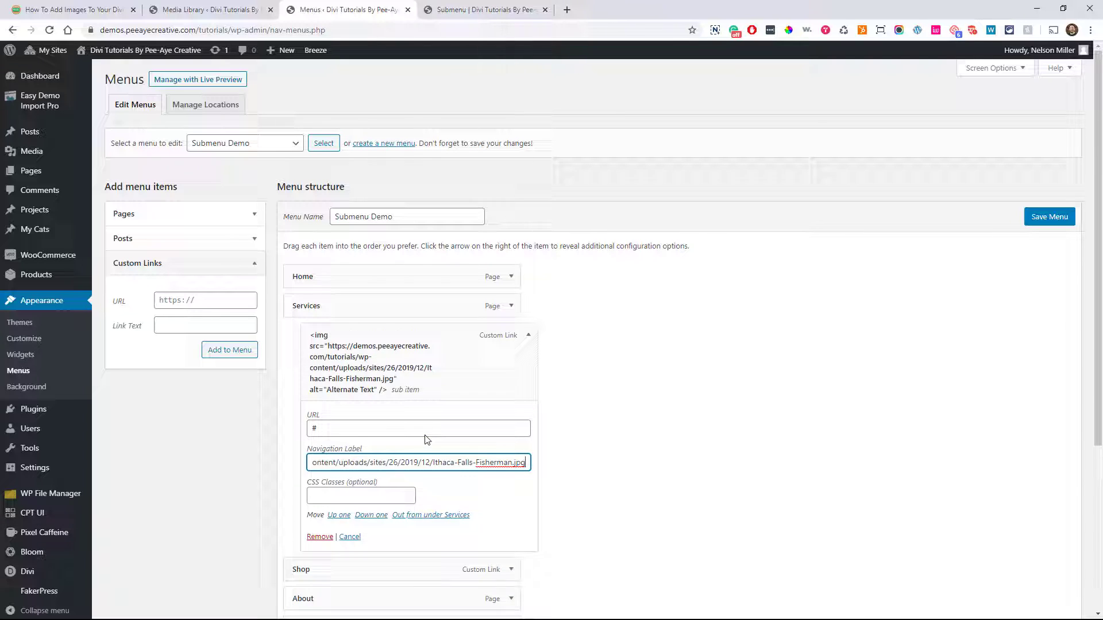
{"action": "mouse_move", "coordinate": [361, 406]}
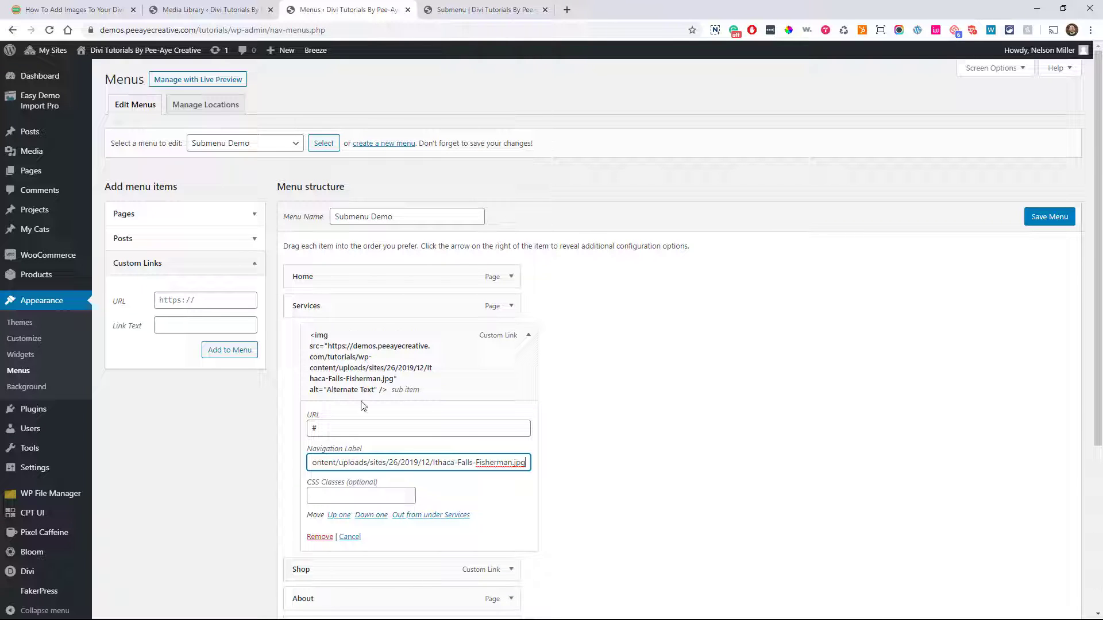
{"action": "mouse_move", "coordinate": [1008, 258]}
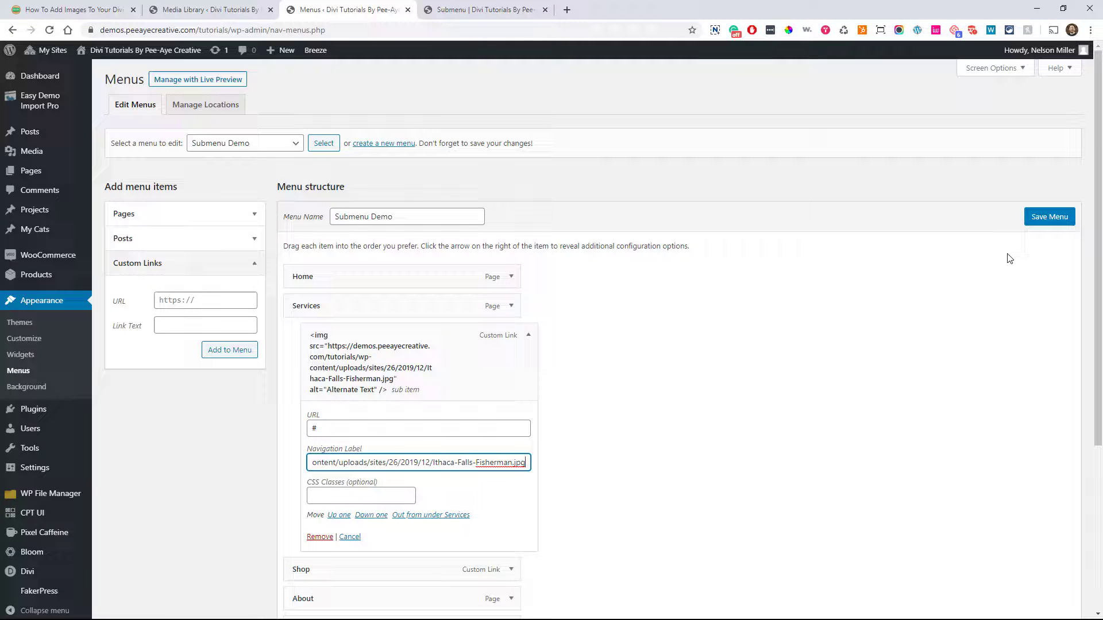
{"action": "left_click", "coordinate": [1048, 217]}
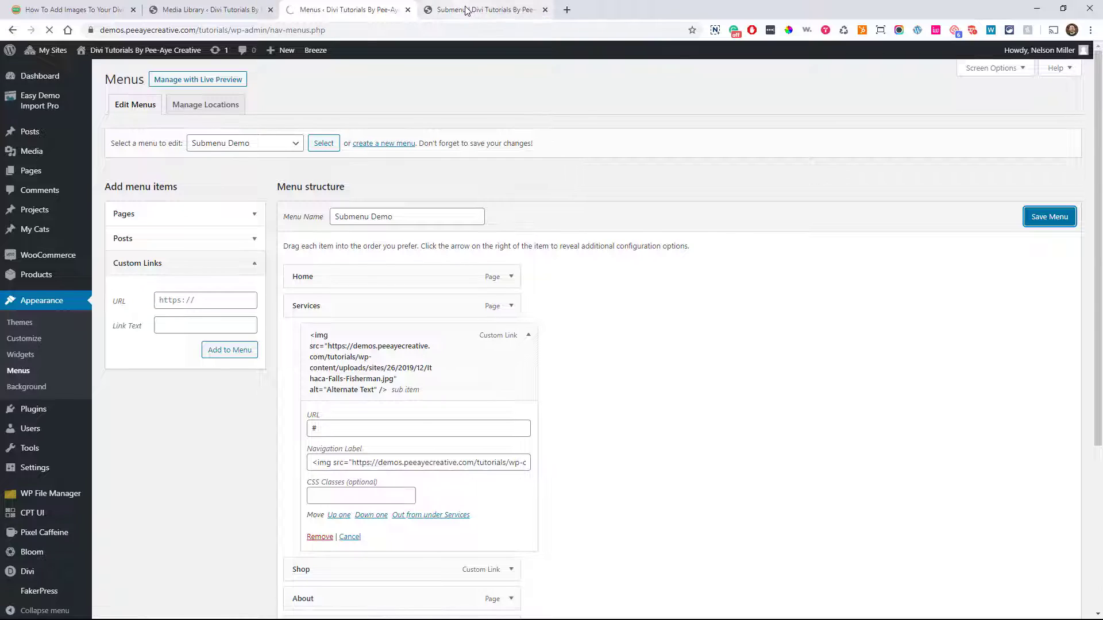
Step: Switch to the live Submenu demo page to check the Services dropdown image
{"action": "left_click", "coordinate": [485, 9]}
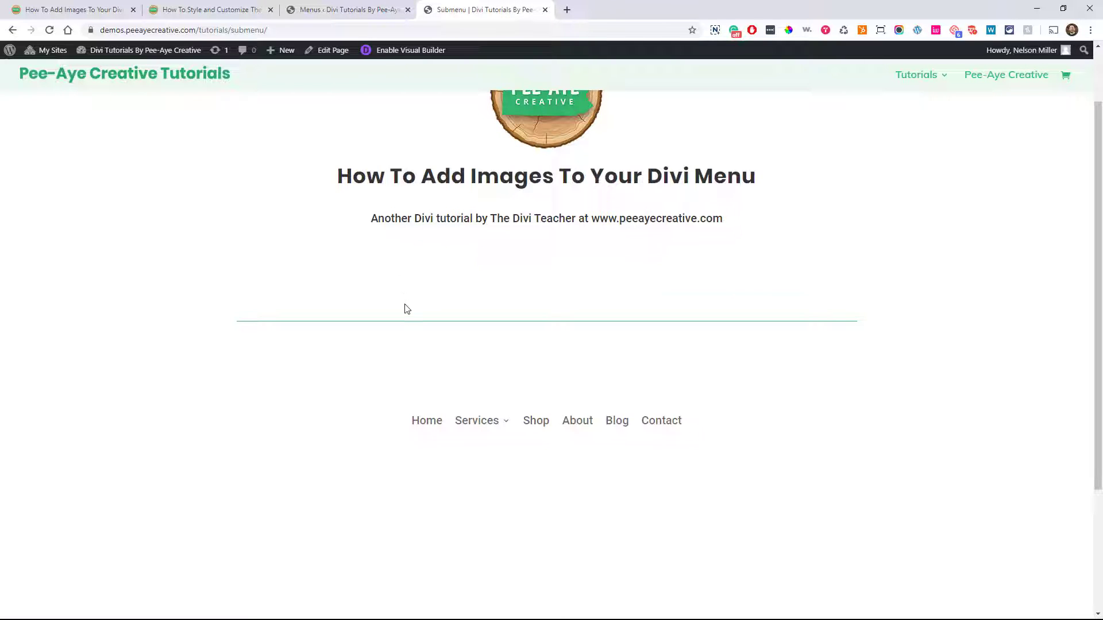
{"action": "mouse_move", "coordinate": [332, 463]}
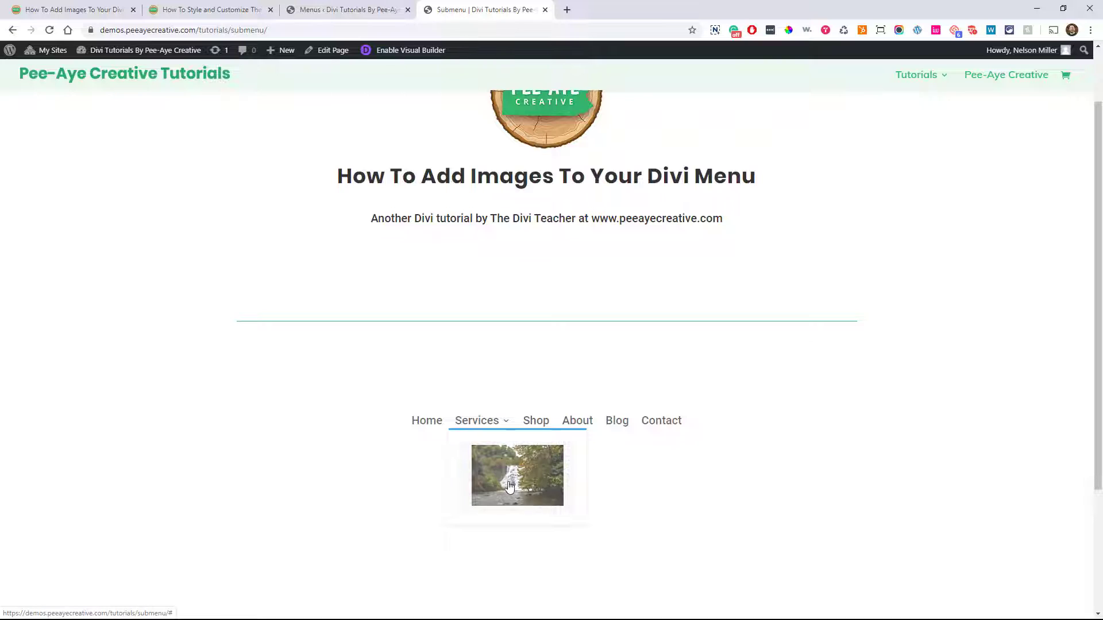
{"action": "mouse_move", "coordinate": [495, 470]}
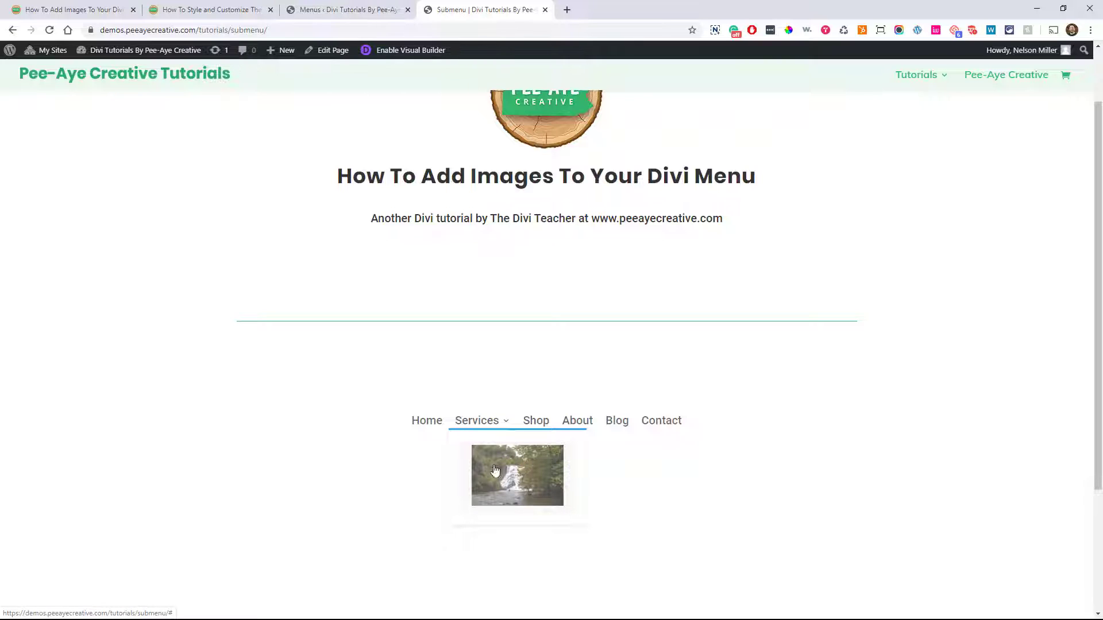
{"action": "mouse_move", "coordinate": [536, 488]}
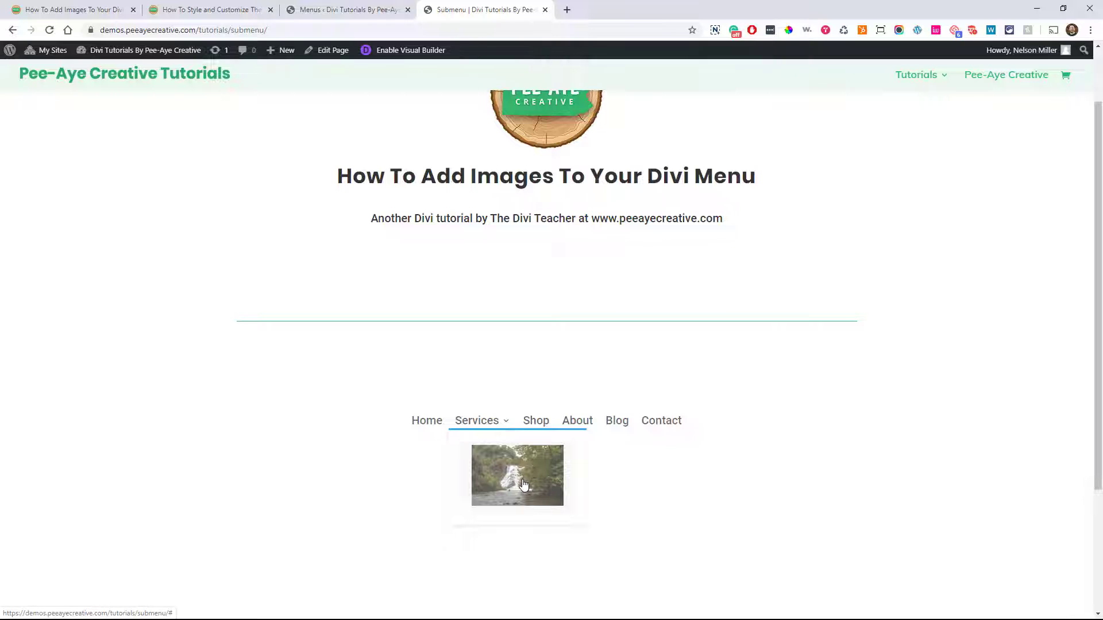
{"action": "mouse_move", "coordinate": [483, 462]}
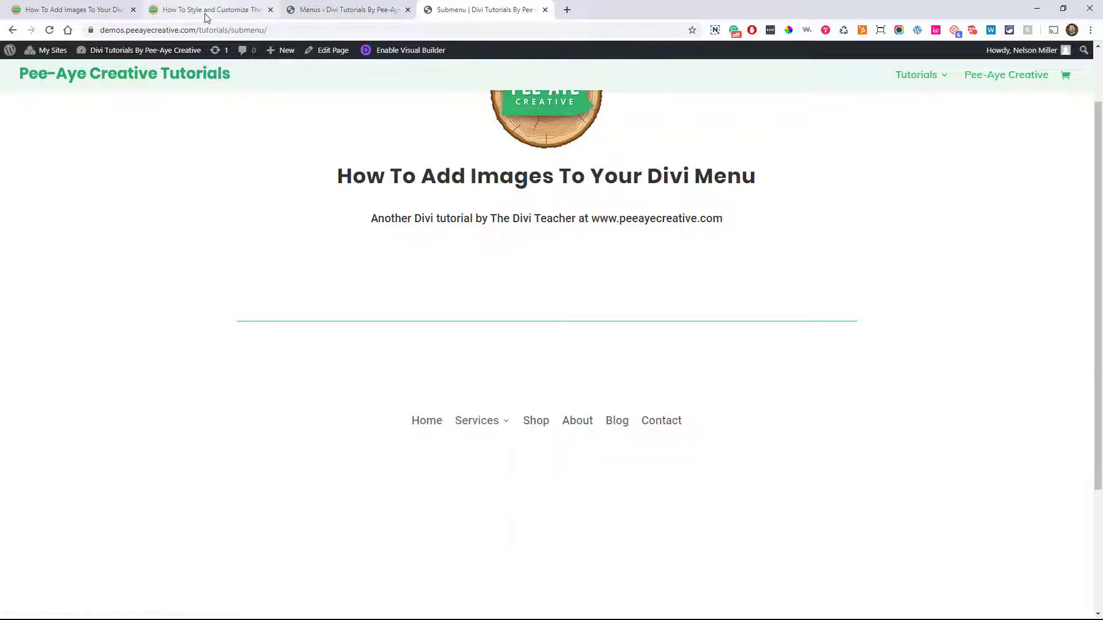
Step: Open the dropdown submenu styling tutorial and scroll to its Submenu List Items section
{"action": "left_click", "coordinate": [209, 9]}
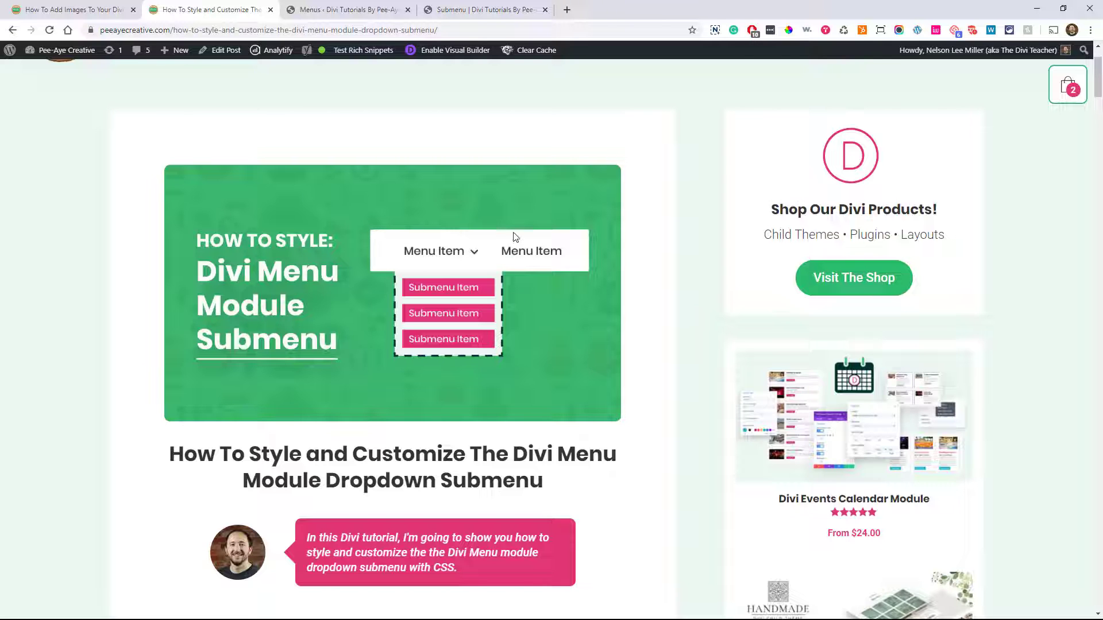
{"action": "scroll", "scroll_direction": "down", "scroll_amount": 3}
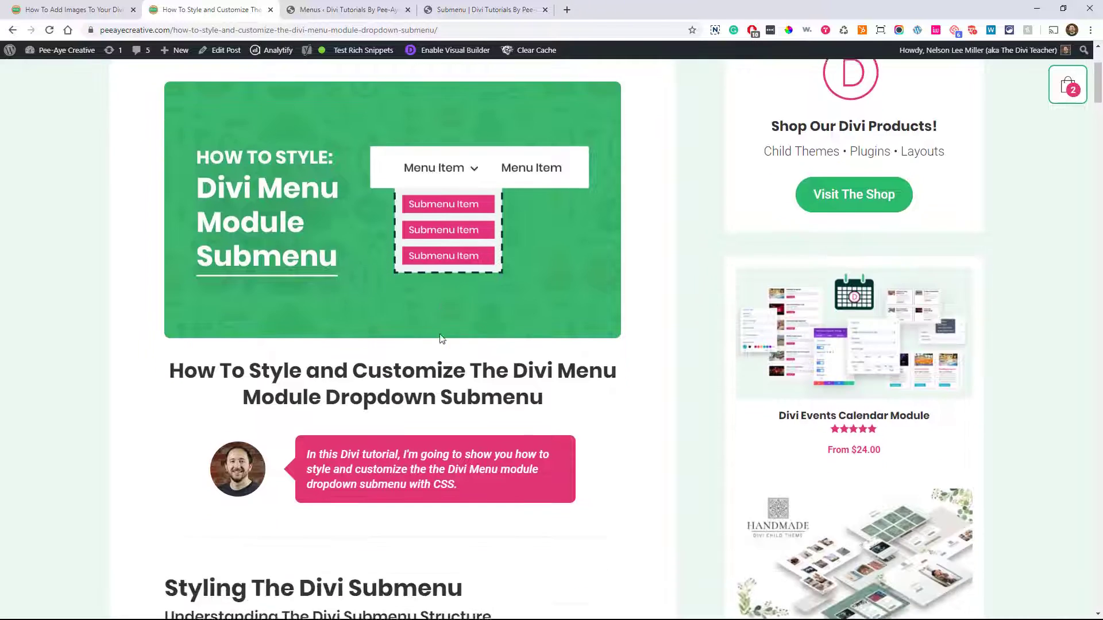
{"action": "scroll", "scroll_direction": "down", "scroll_amount": 3}
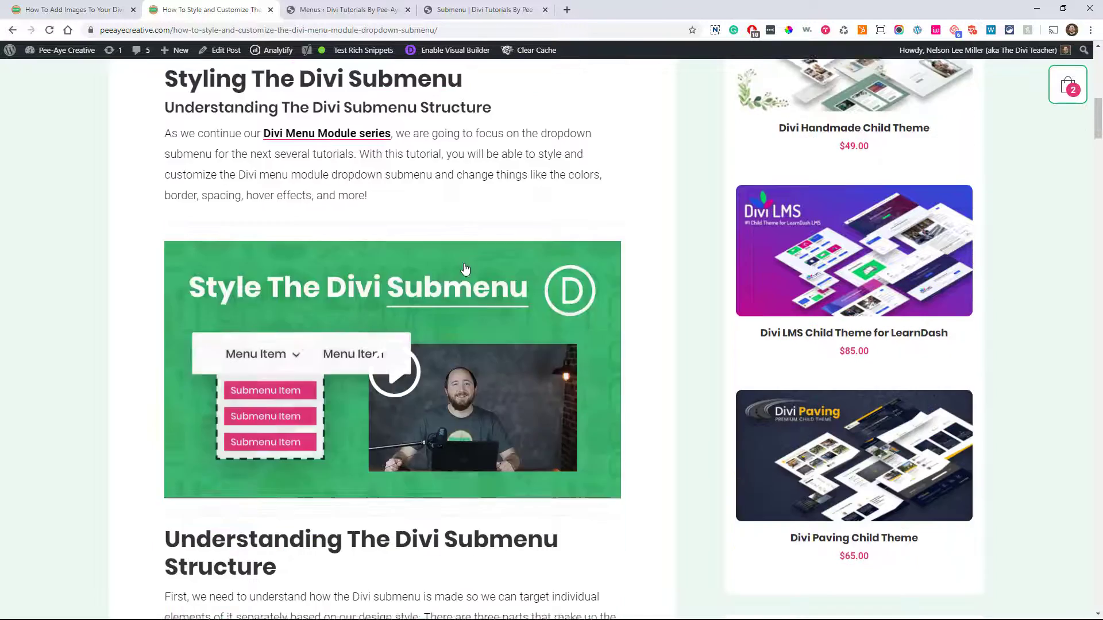
{"action": "scroll", "scroll_direction": "down", "scroll_amount": 3}
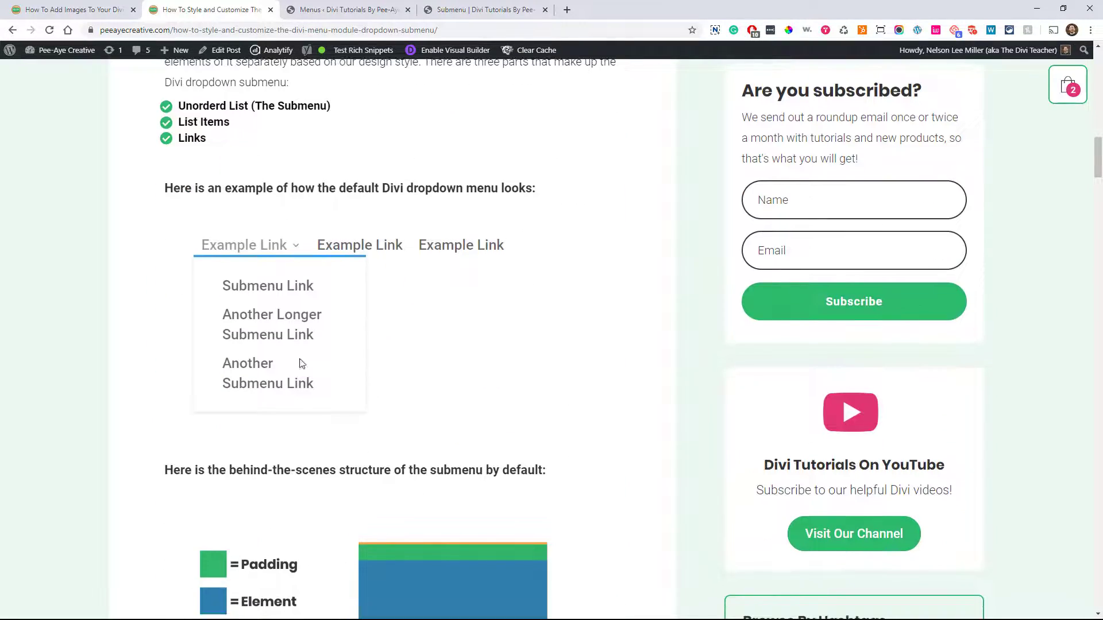
{"action": "scroll", "scroll_direction": "down", "scroll_amount": 3}
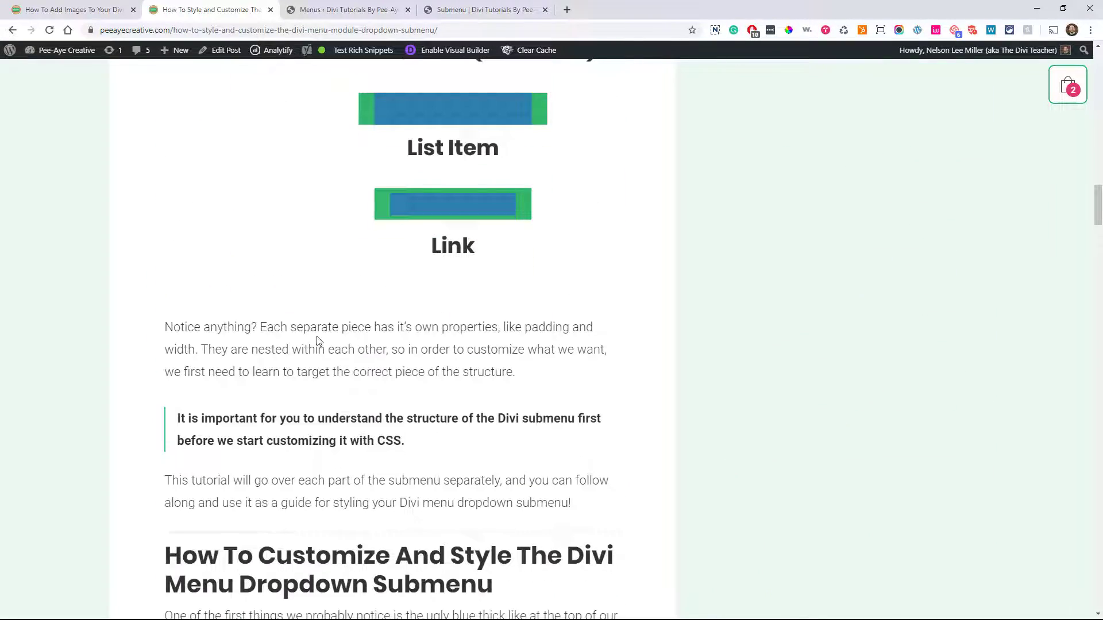
{"action": "scroll", "scroll_direction": "down", "scroll_amount": 3}
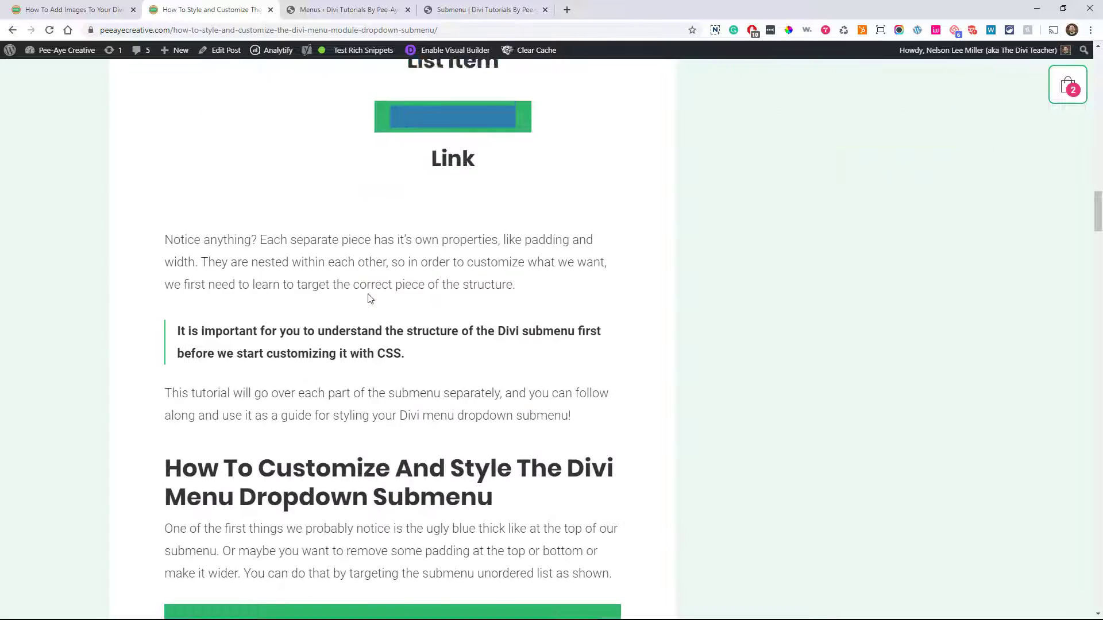
{"action": "scroll", "scroll_direction": "down", "scroll_amount": 3}
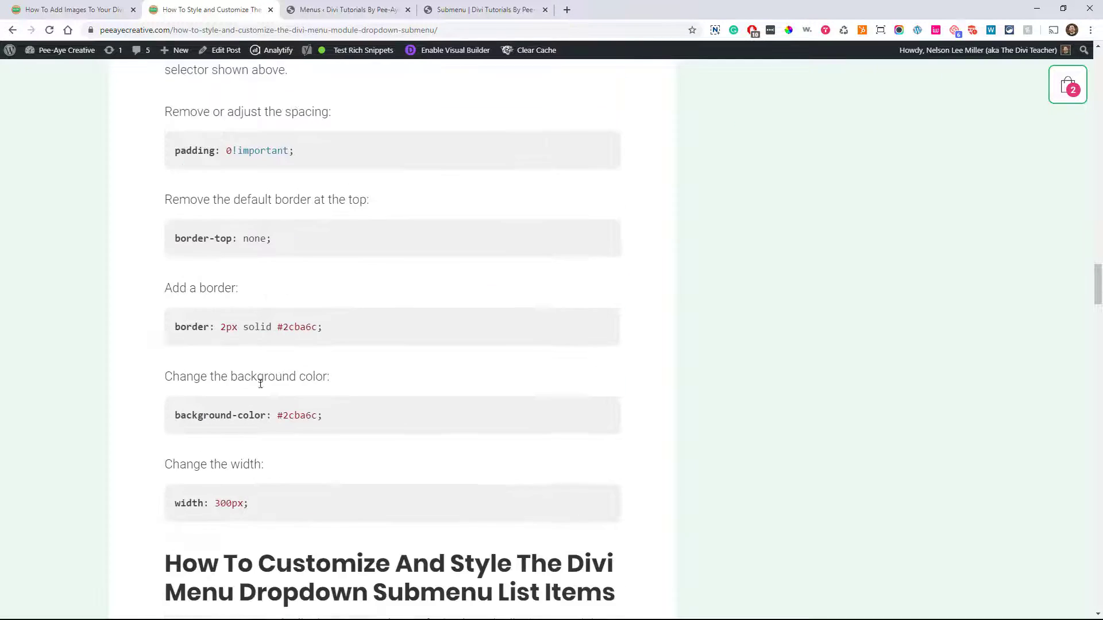
{"action": "scroll", "scroll_direction": "down", "scroll_amount": 3}
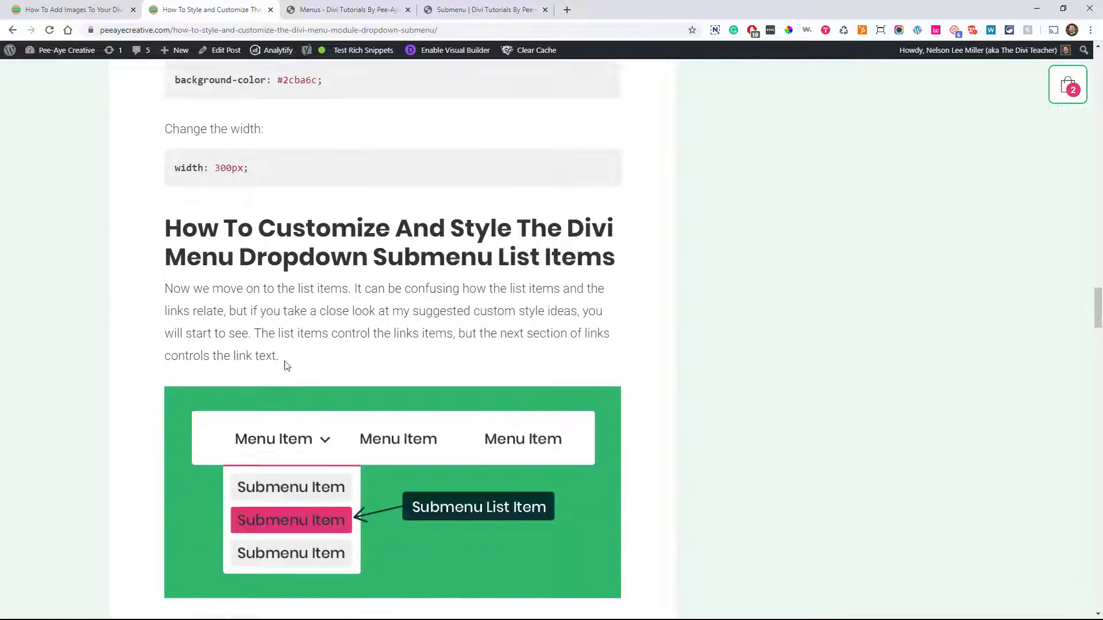
{"action": "scroll", "scroll_direction": "down", "scroll_amount": 3}
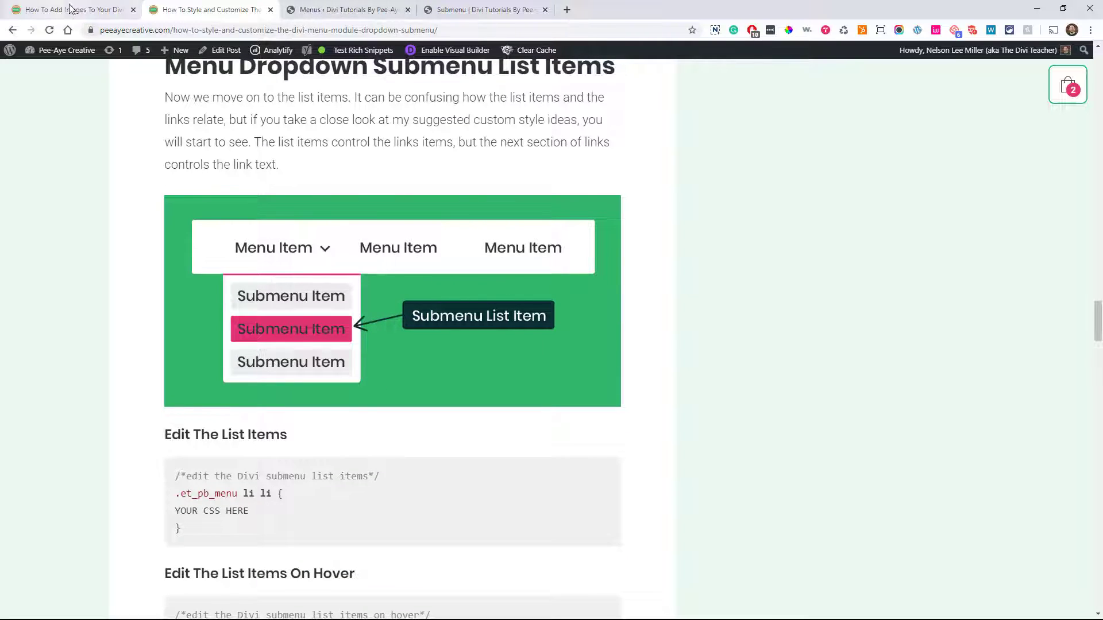
Step: Return to the menu-images tutorial and scroll to its custom CSS for the menu image
{"action": "left_click", "coordinate": [70, 9]}
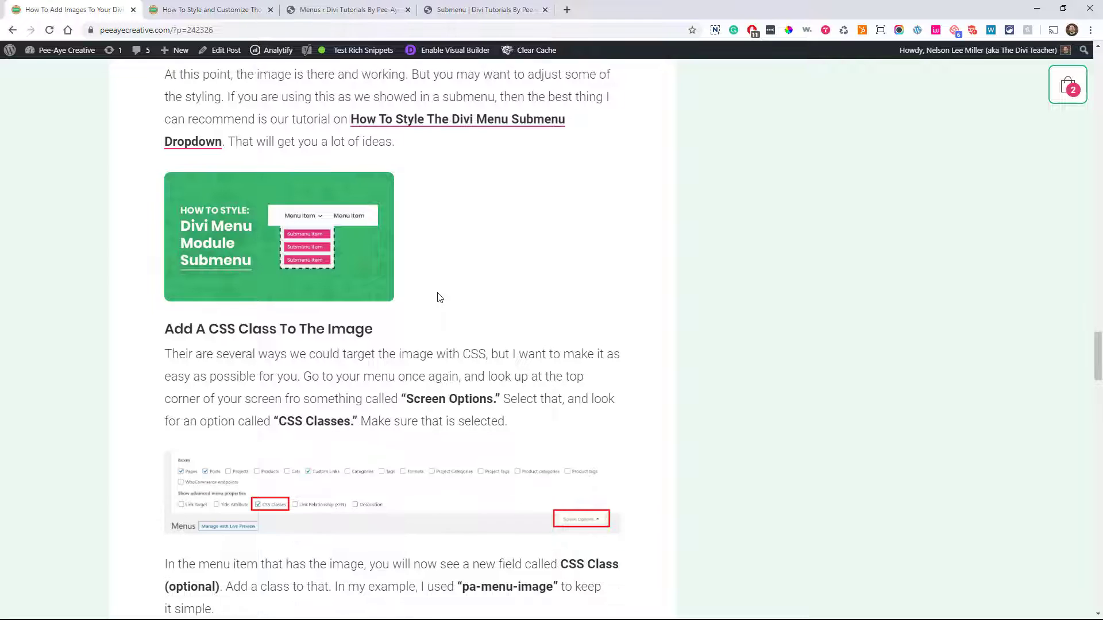
{"action": "scroll", "scroll_direction": "down", "scroll_amount": 3}
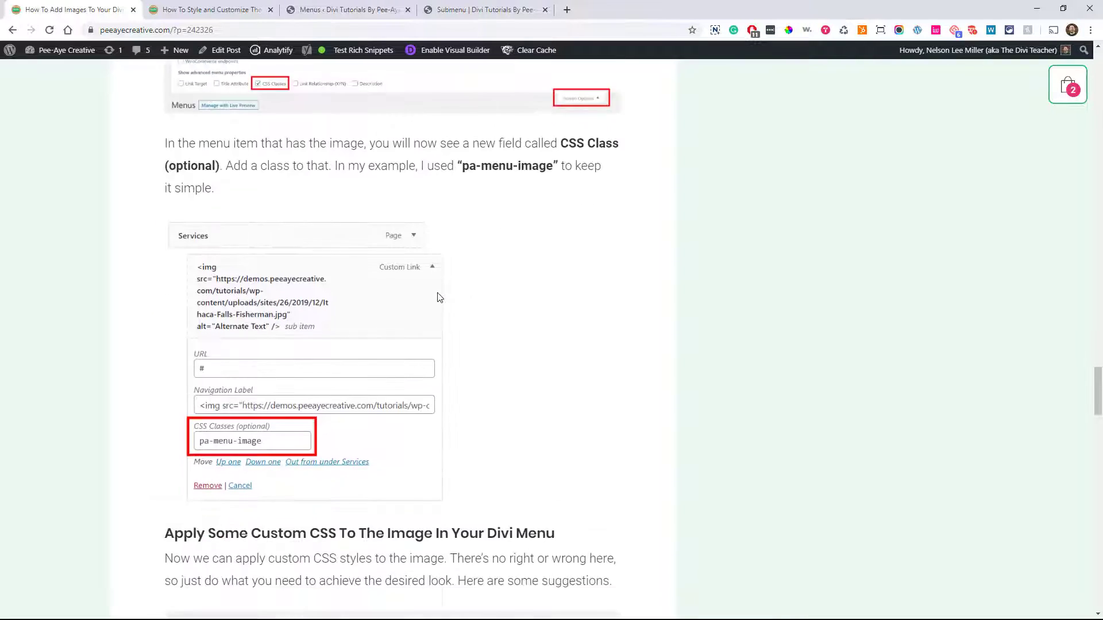
{"action": "scroll", "scroll_direction": "down", "scroll_amount": 3}
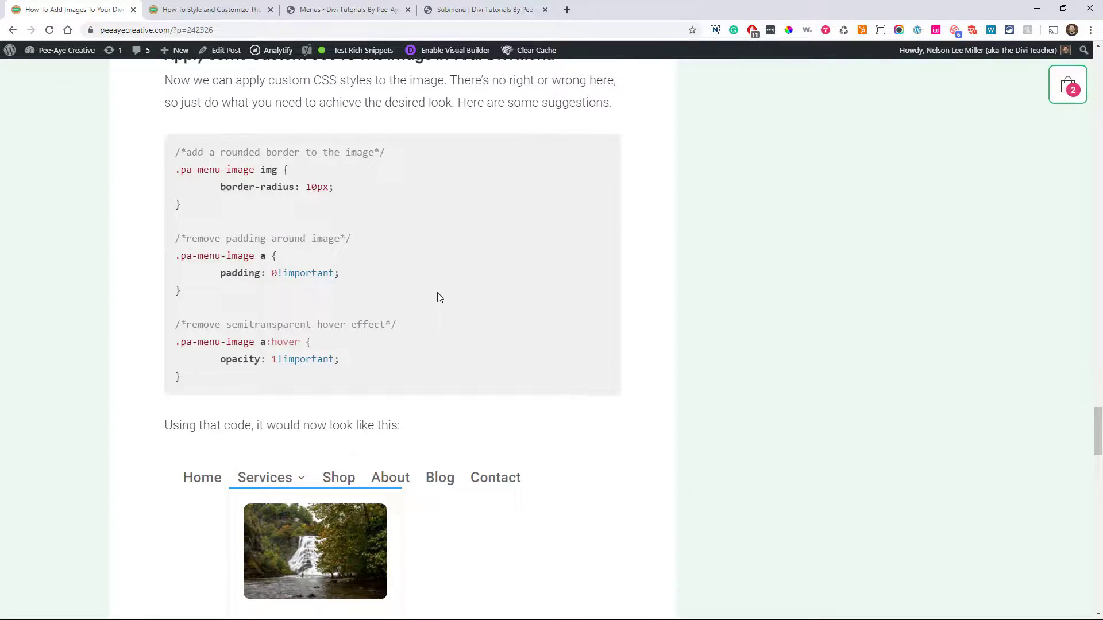
{"action": "scroll", "scroll_direction": "up", "scroll_amount": 3}
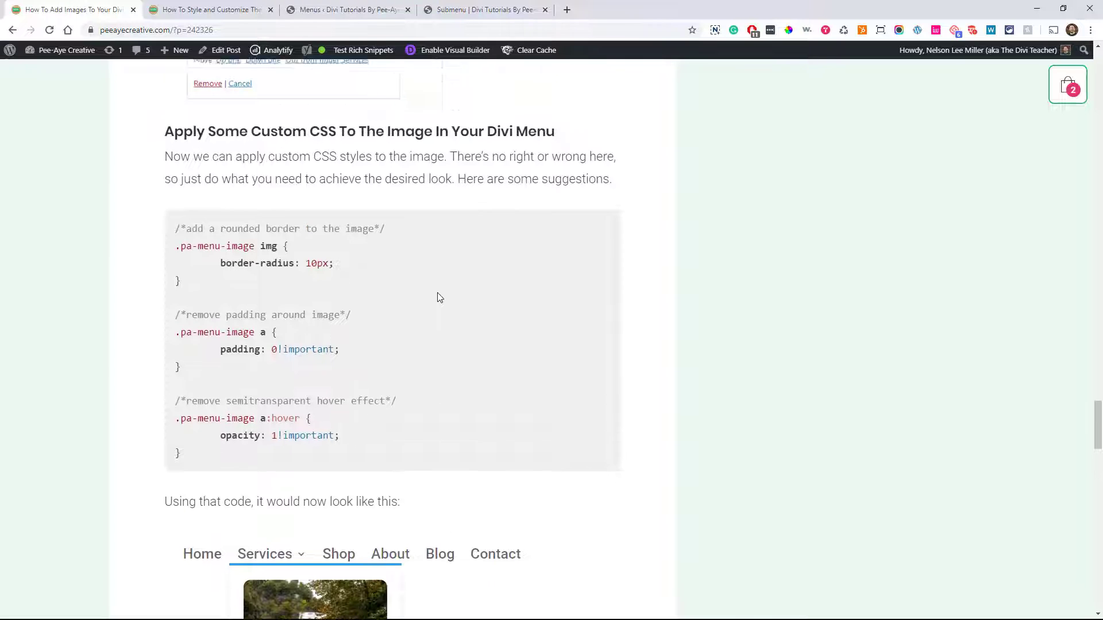
{"action": "scroll", "scroll_direction": "down", "scroll_amount": 3}
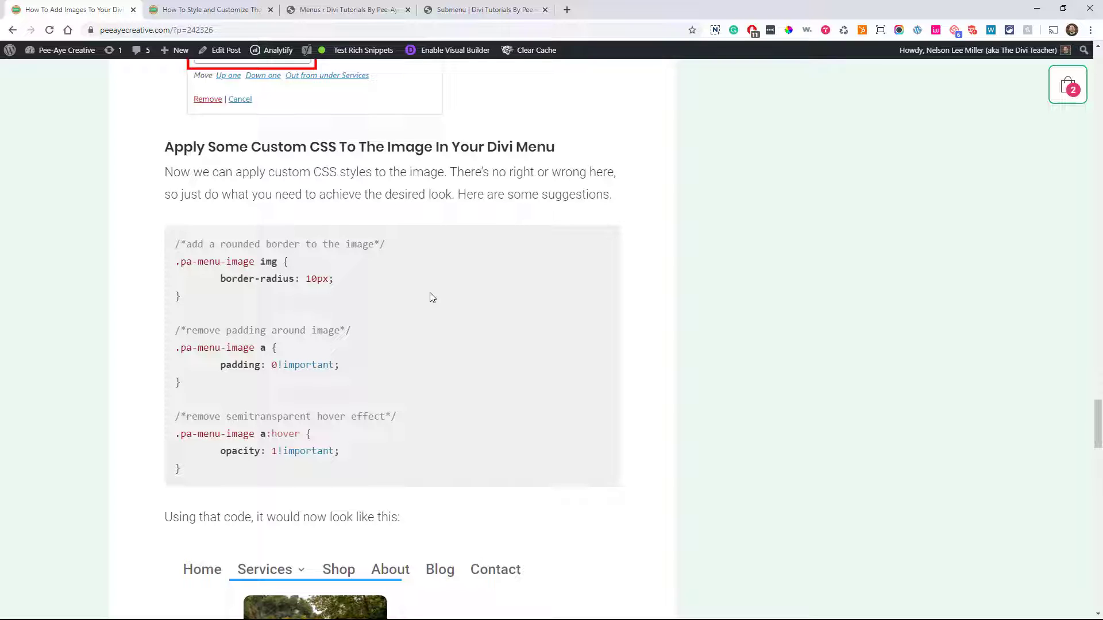
{"action": "mouse_move", "coordinate": [254, 343]}
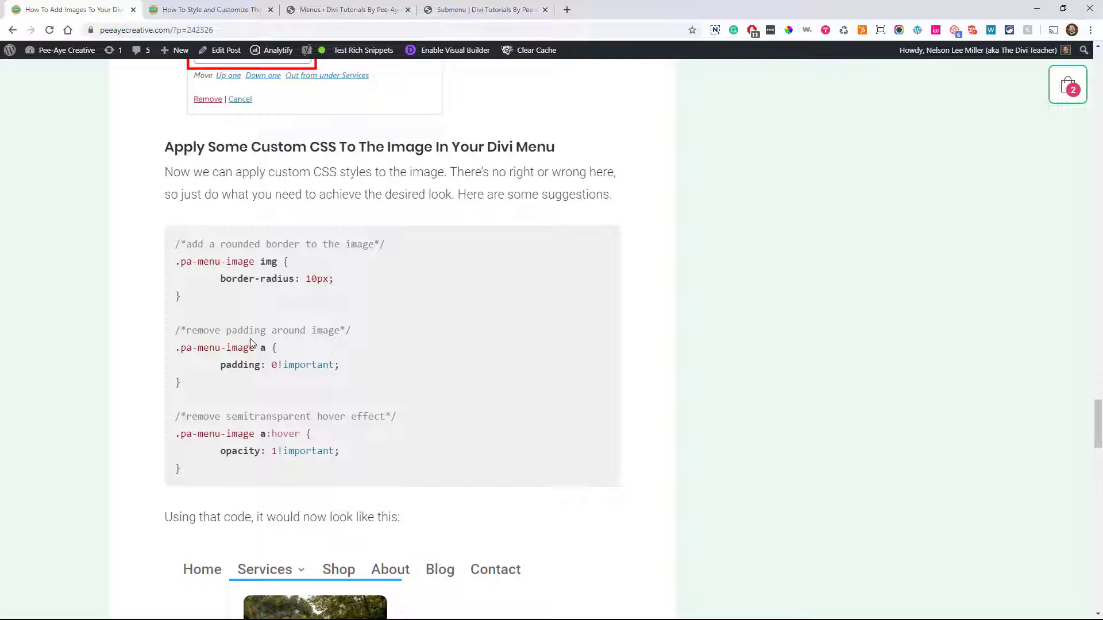
{"action": "mouse_move", "coordinate": [188, 476]}
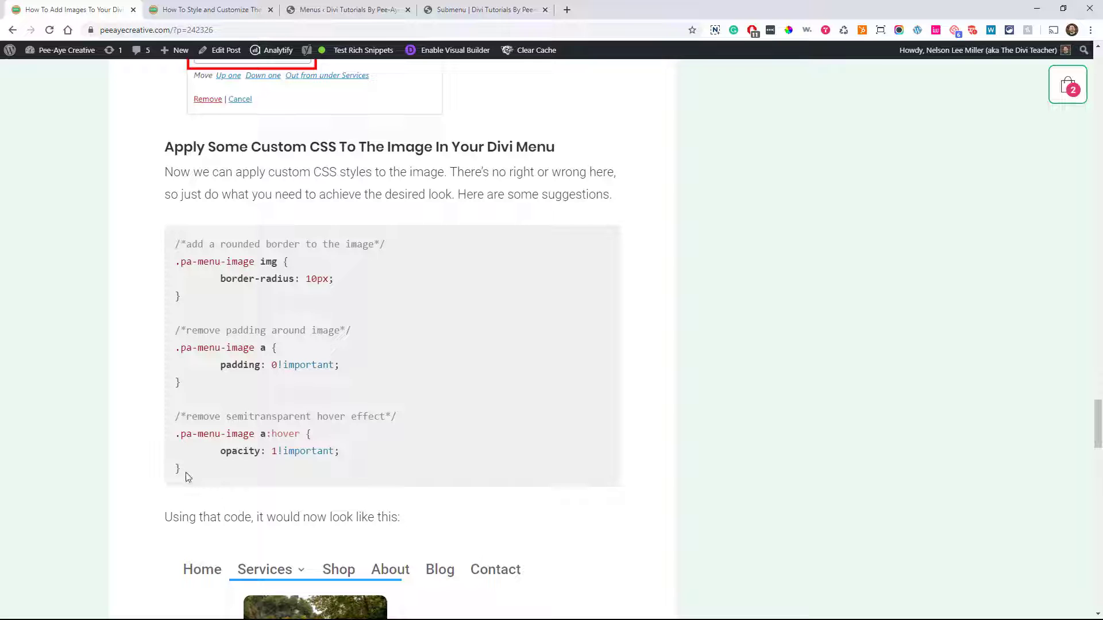
{"action": "mouse_move", "coordinate": [345, 10]}
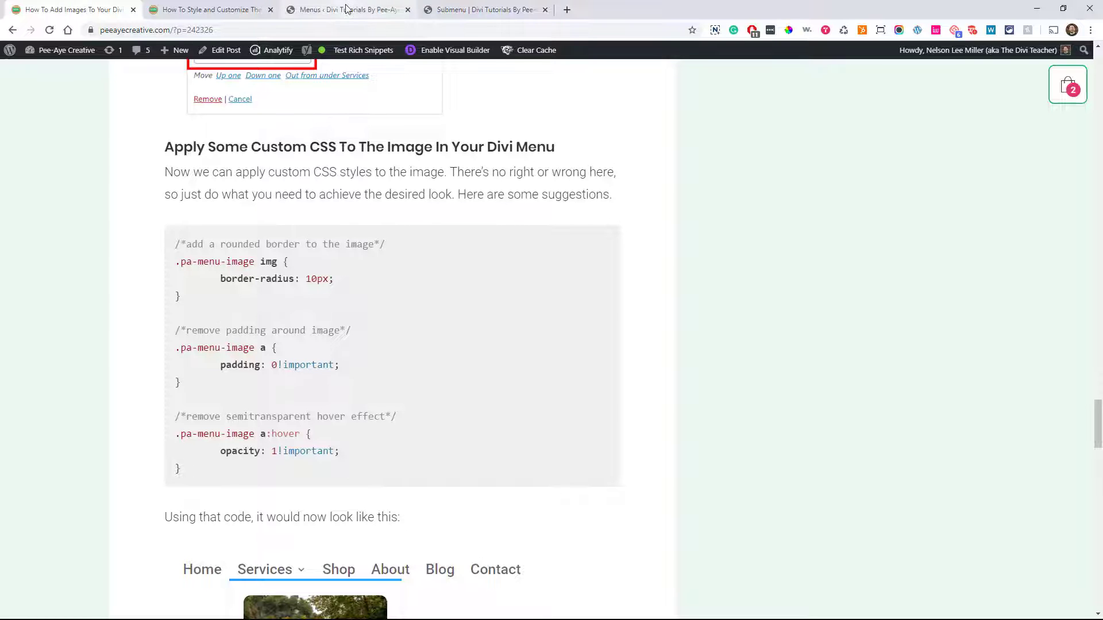
Step: Copy the class name pa-menu-image from the tutorial post's code
{"action": "left_click", "coordinate": [344, 9]}
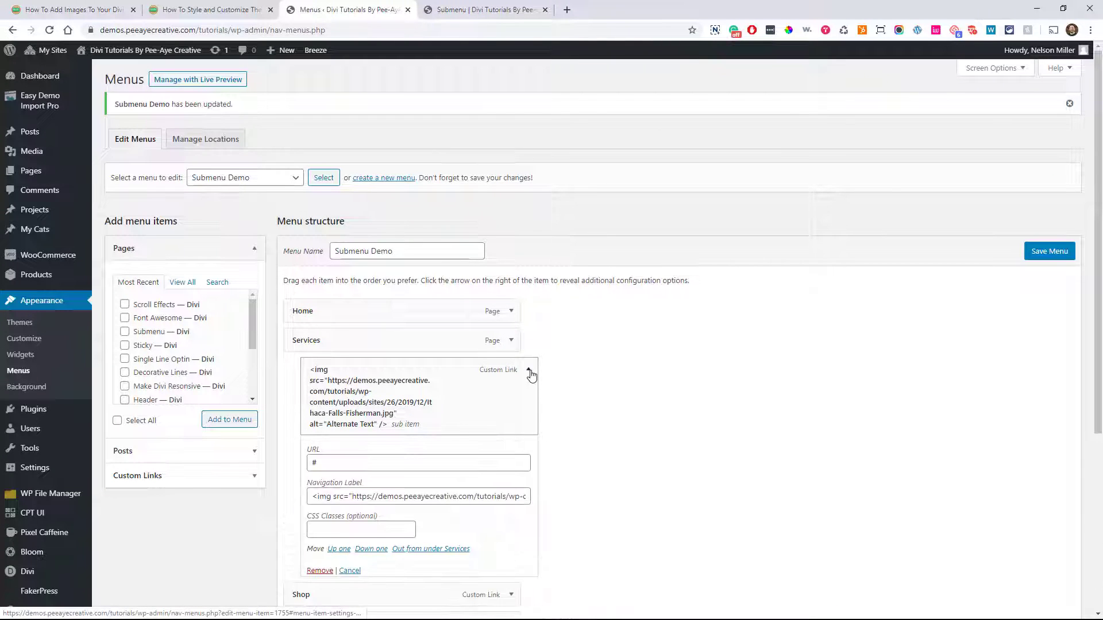
{"action": "scroll", "scroll_direction": "down", "scroll_amount": 3}
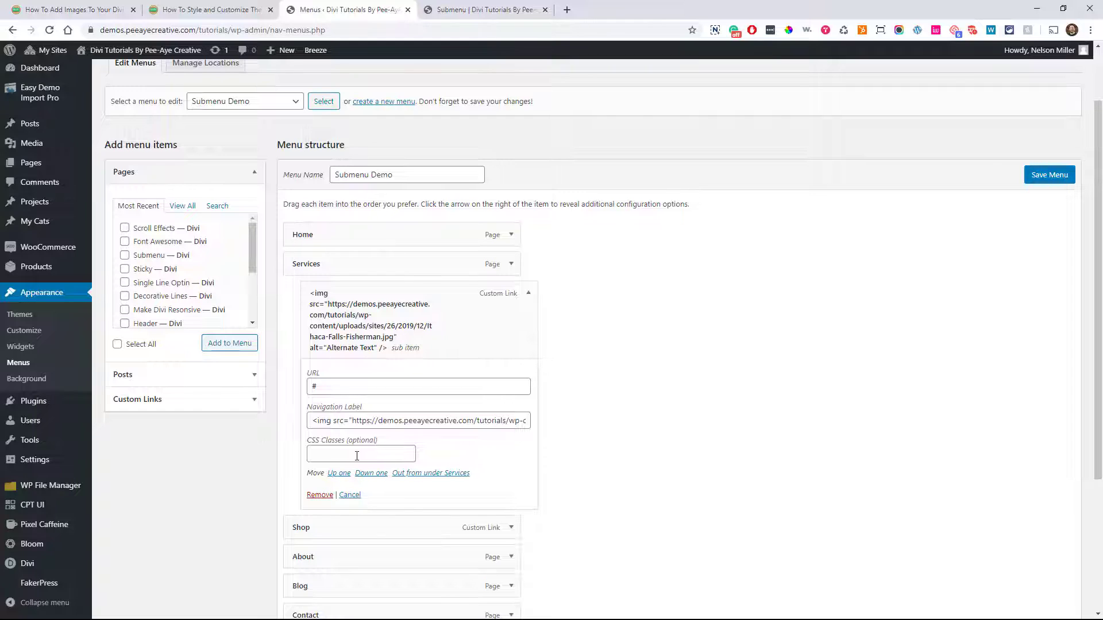
{"action": "left_click", "coordinate": [360, 454]}
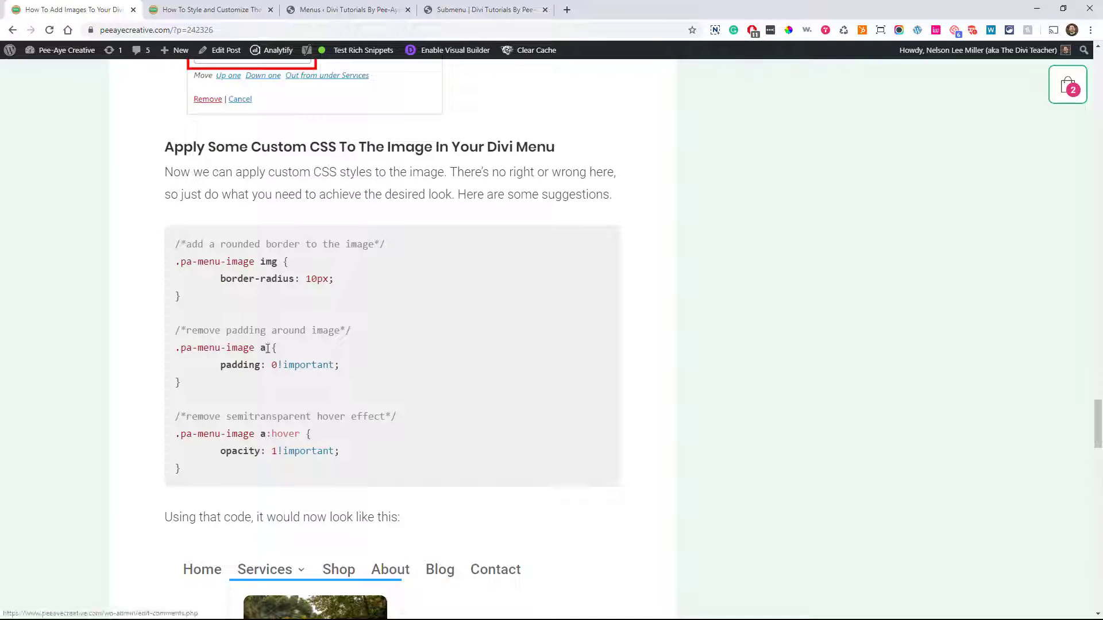
{"action": "double_click", "coordinate": [214, 348]}
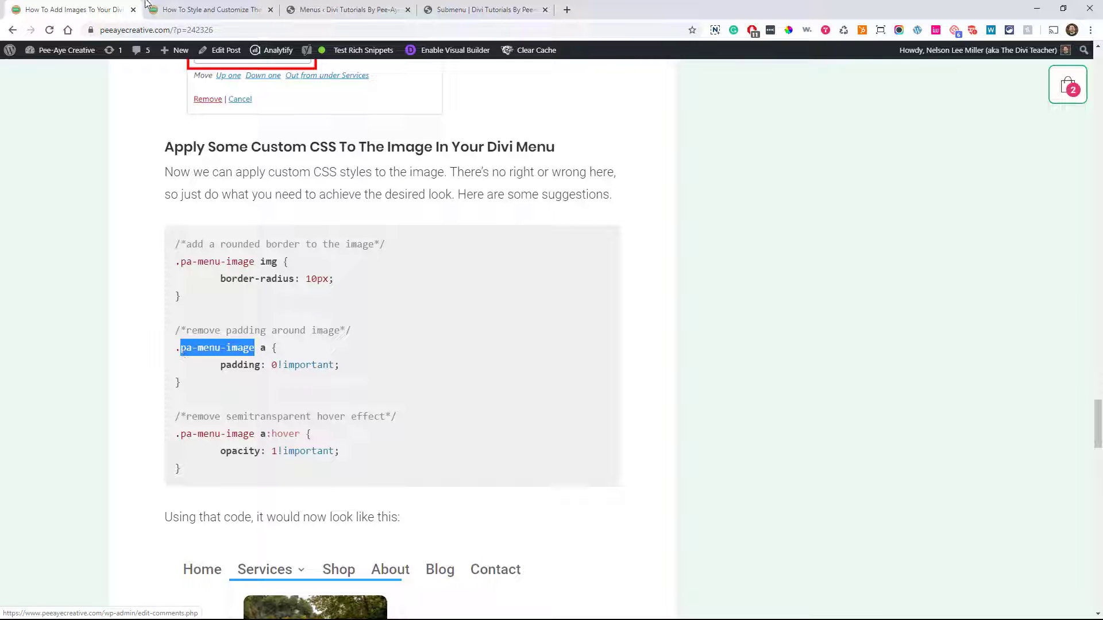
Step: Put pa-menu-image in the waterfall image item's CSS Classes field and save the Submenu Demo menu
{"action": "left_click", "coordinate": [345, 9]}
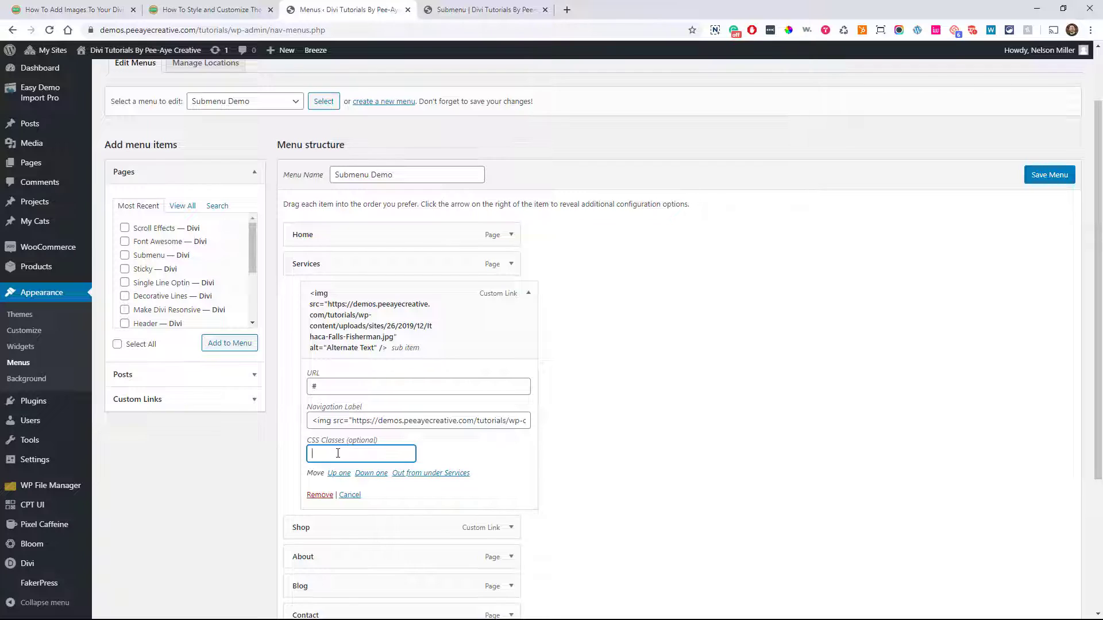
{"action": "type", "text": "pa-menu-image"}
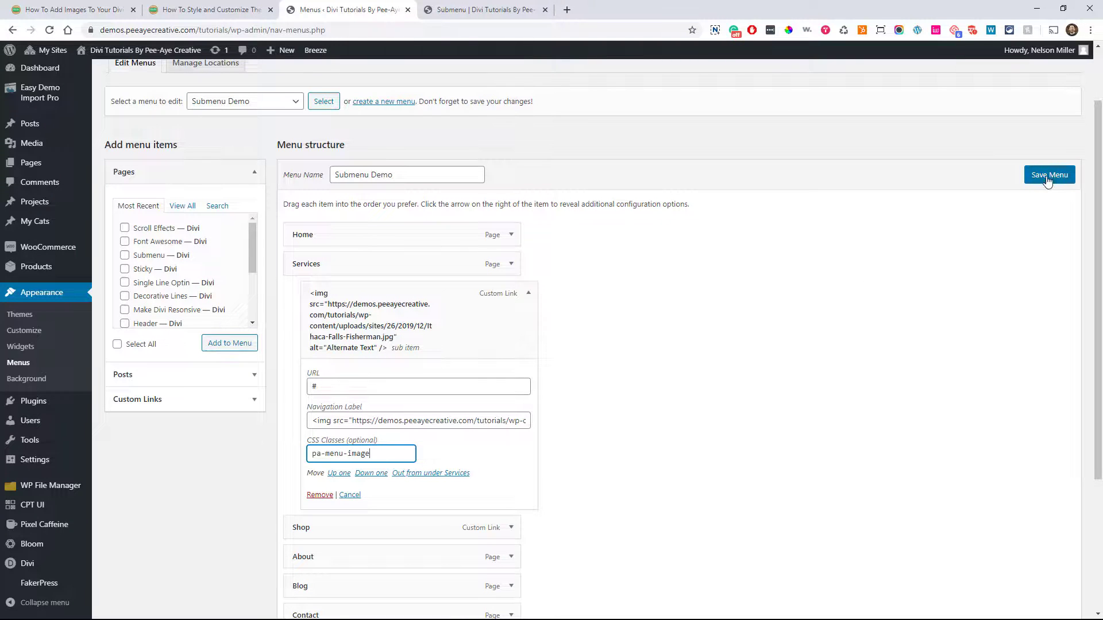
{"action": "left_click", "coordinate": [1049, 175]}
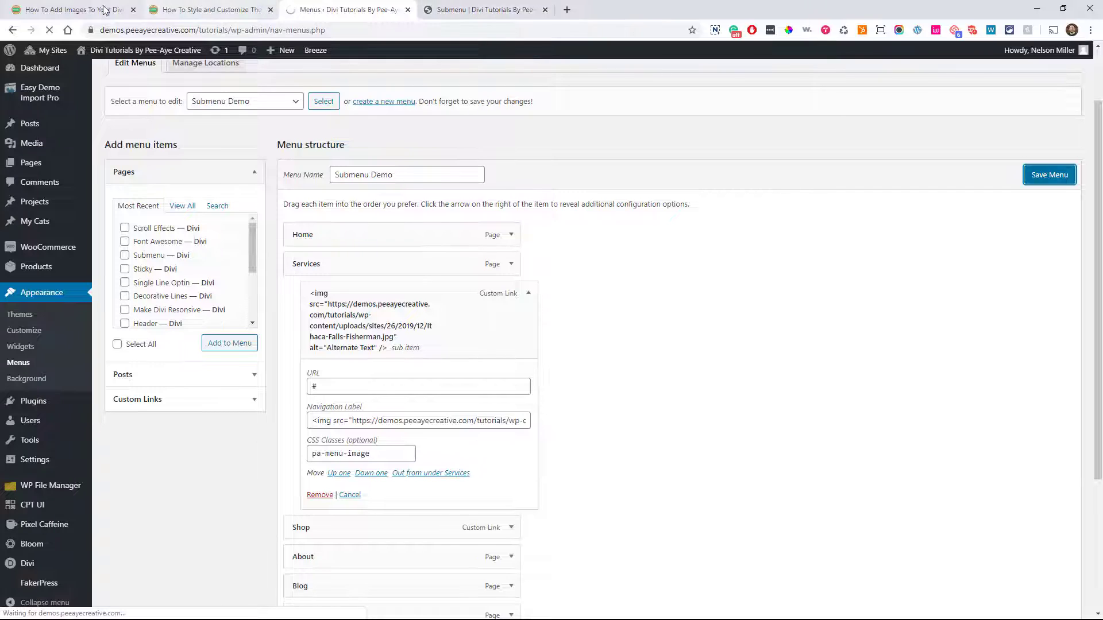
{"action": "left_click", "coordinate": [68, 9]}
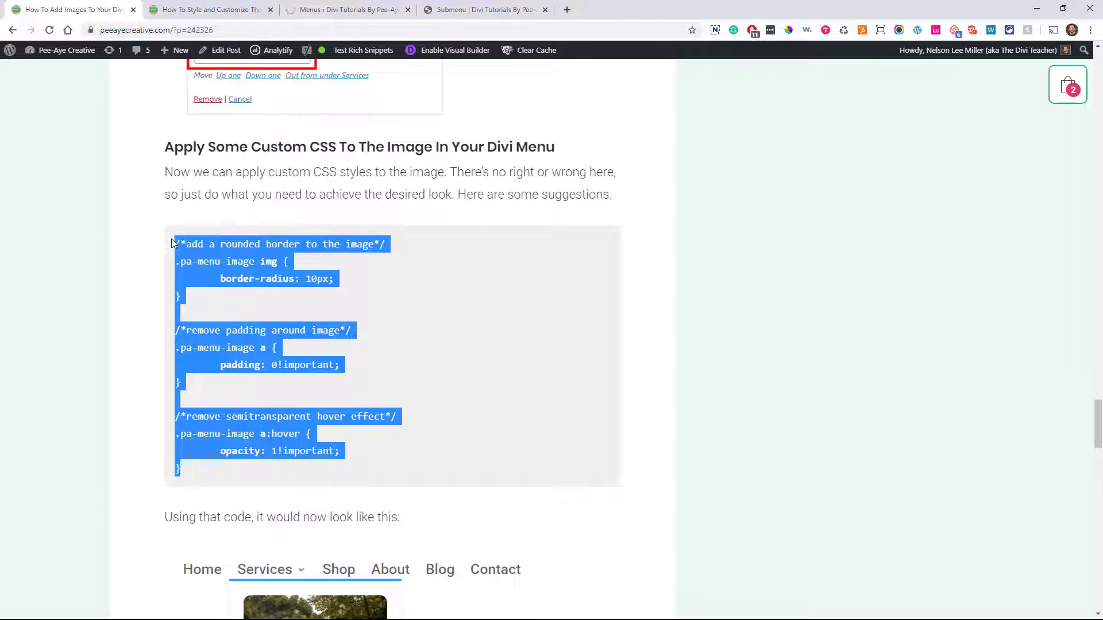
{"action": "mouse_move", "coordinate": [475, 104]}
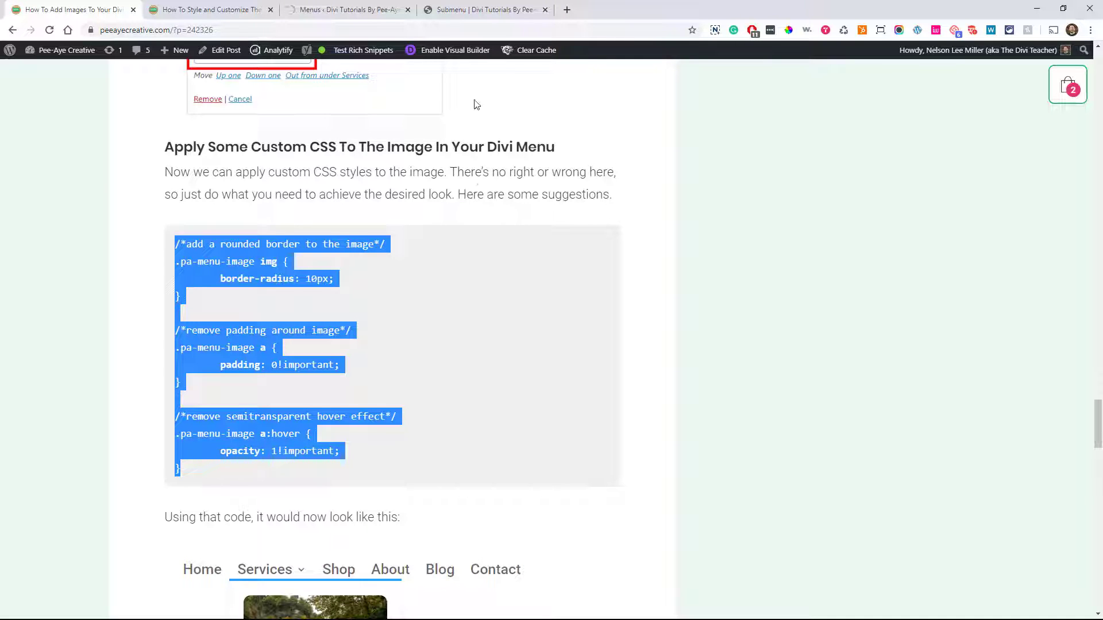
Step: Switch to the Submenu demo page showing the square-cornered waterfall image under Services
{"action": "left_click", "coordinate": [483, 9]}
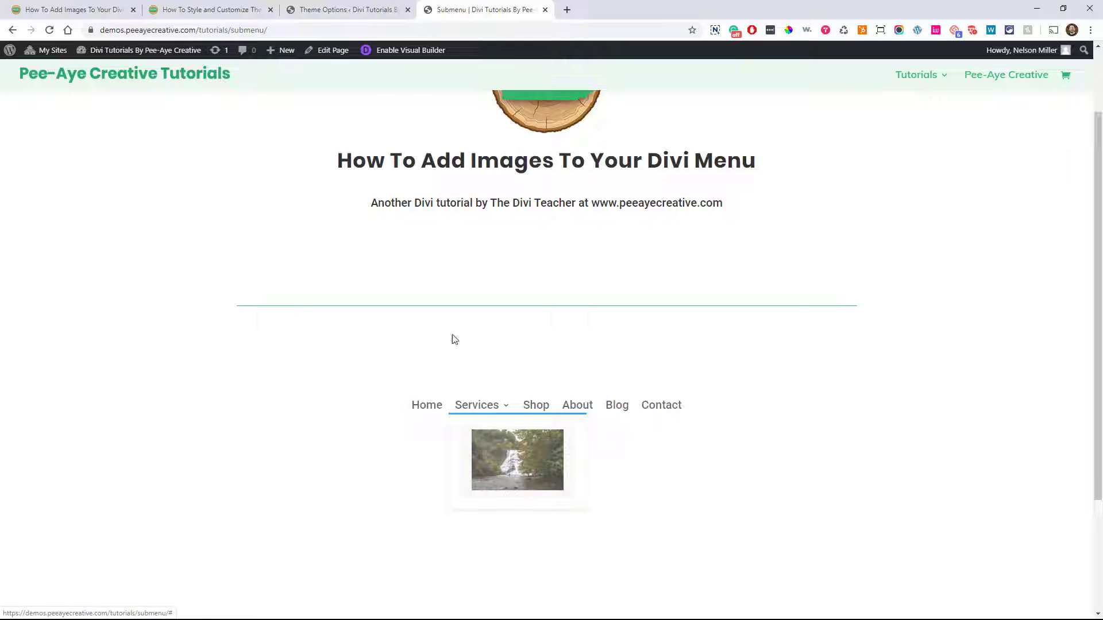
Step: Paste the pa-menu-image rules at line 1 of Divi's Custom CSS and save Theme Options
{"action": "left_click", "coordinate": [345, 9]}
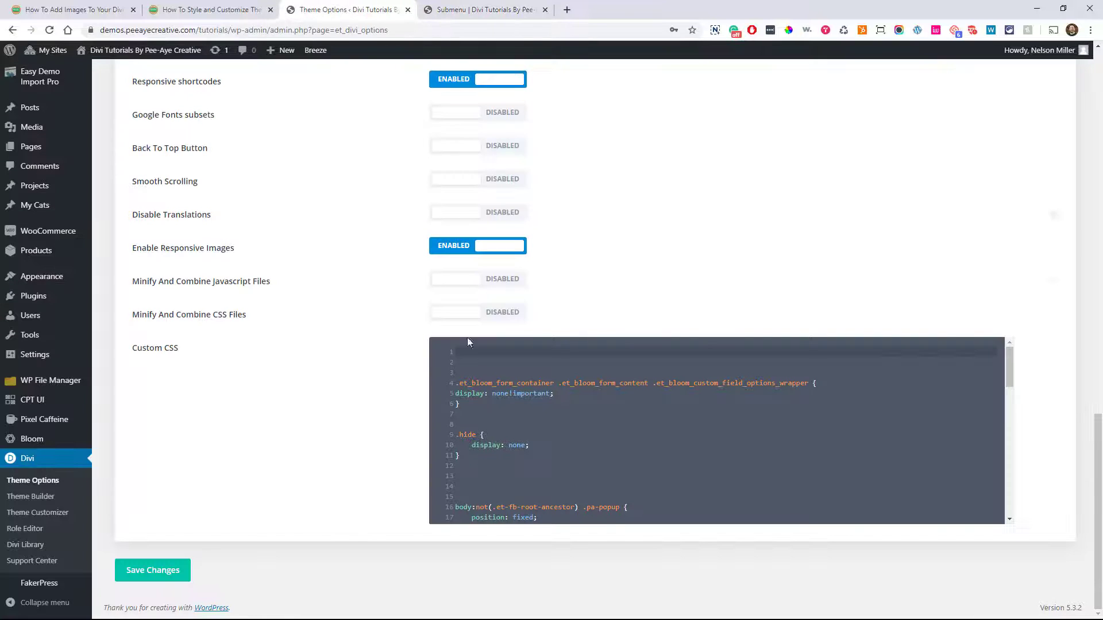
{"action": "left_click", "coordinate": [492, 352]}
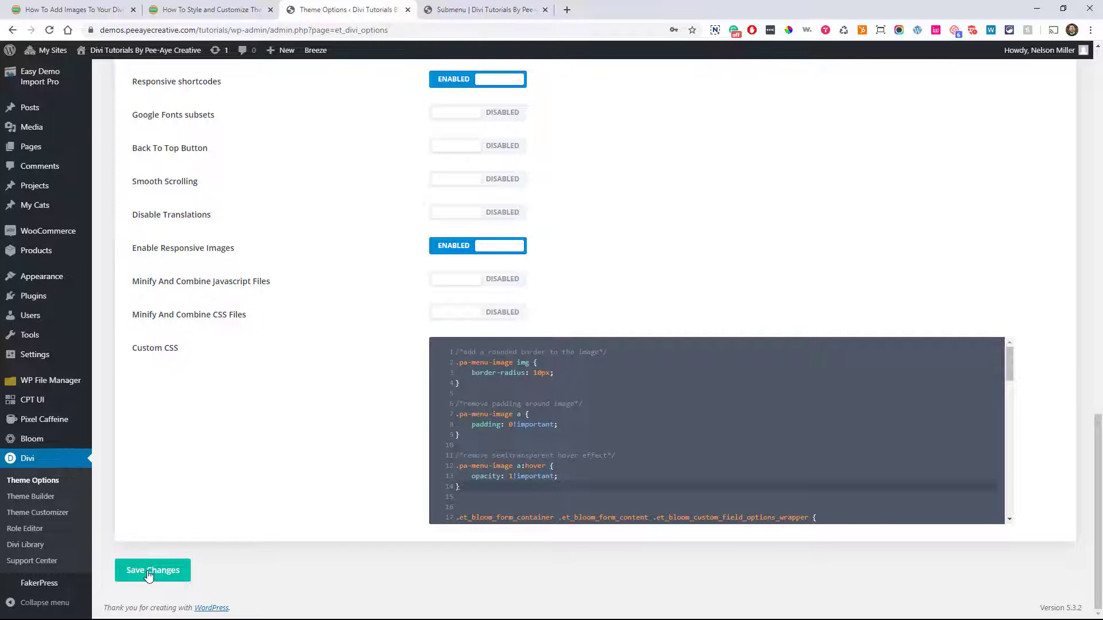
{"action": "left_click", "coordinate": [153, 570]}
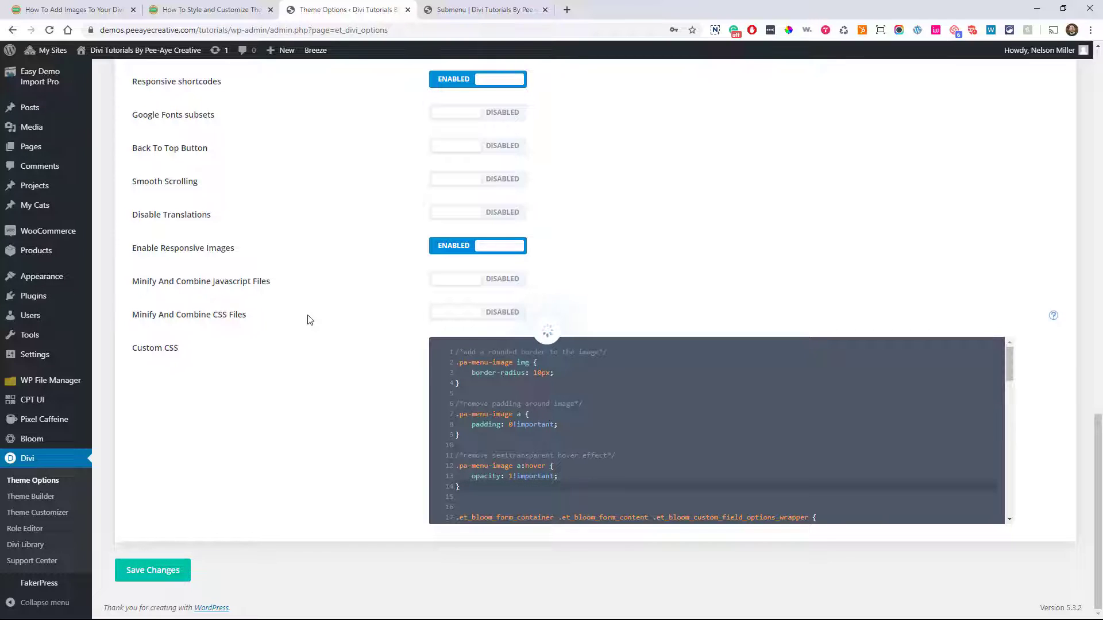
{"action": "mouse_move", "coordinate": [318, 305]}
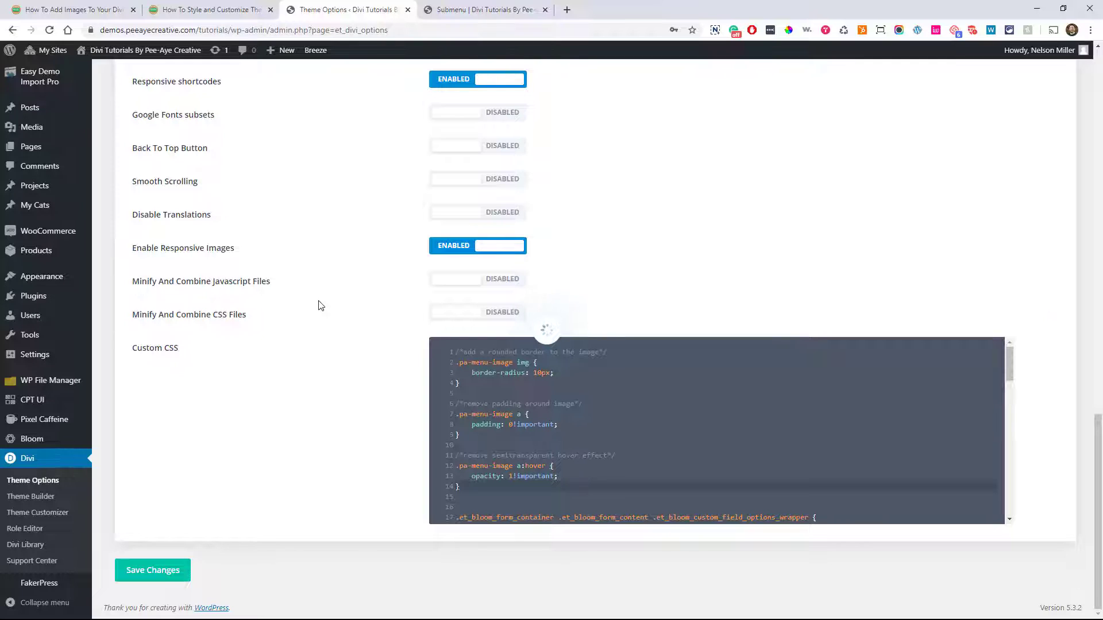
{"action": "left_click", "coordinate": [484, 9]}
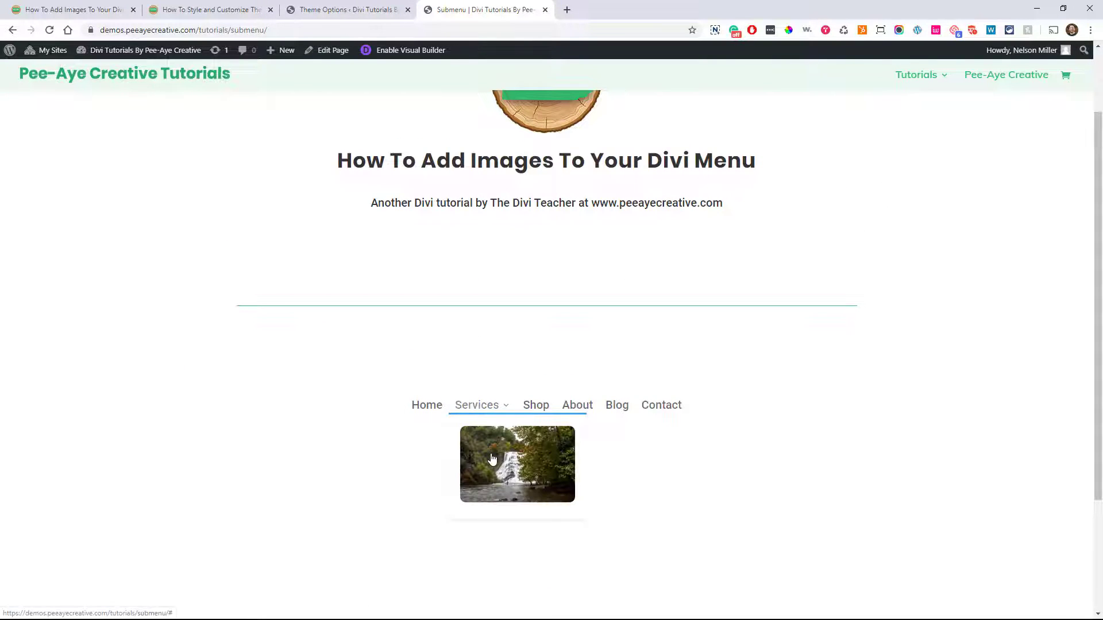
{"action": "mouse_move", "coordinate": [463, 499]}
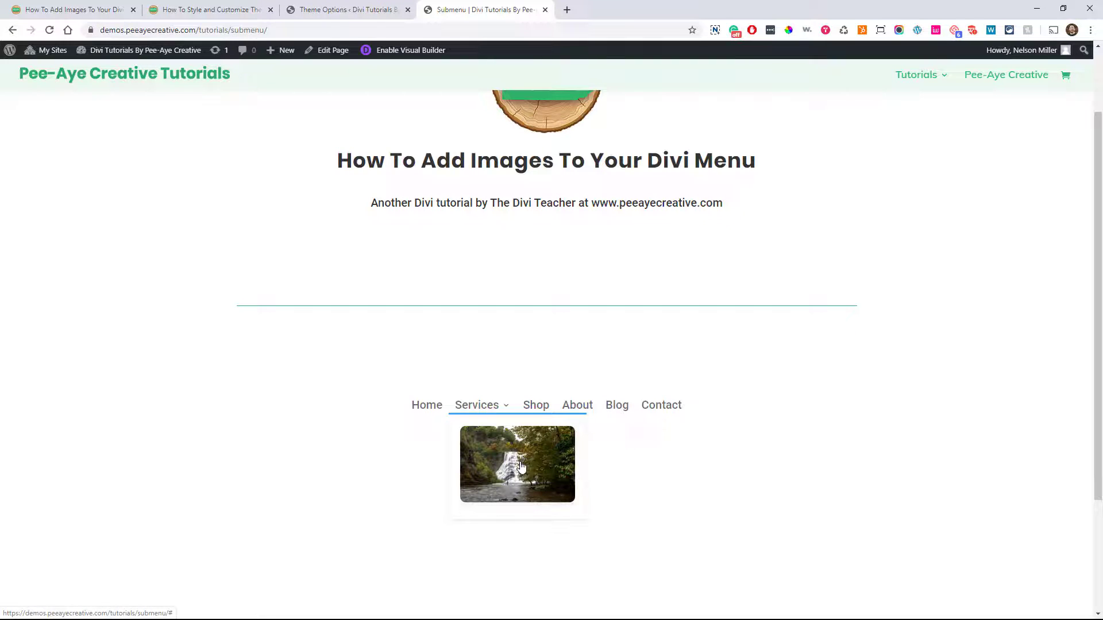
{"action": "mouse_move", "coordinate": [541, 475]}
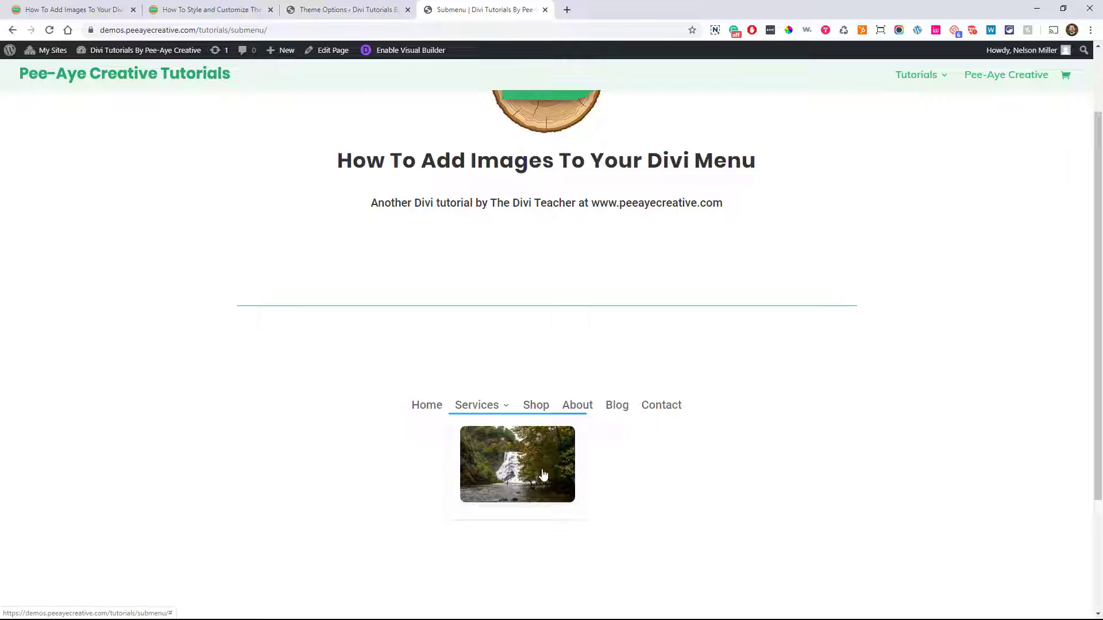
{"action": "mouse_move", "coordinate": [536, 461]}
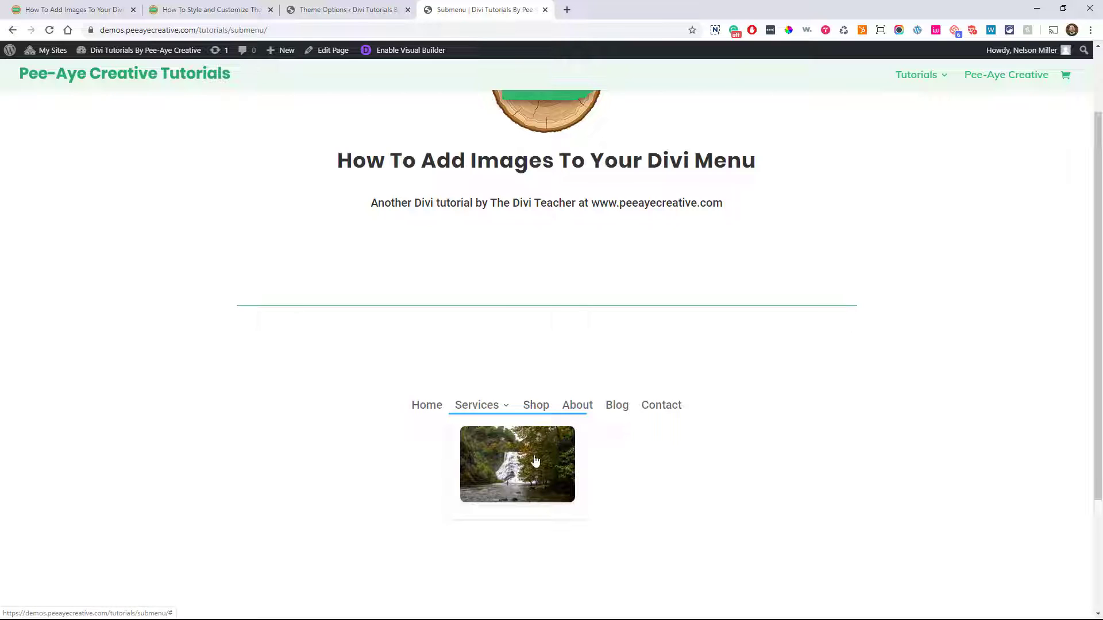
{"action": "mouse_move", "coordinate": [397, 282]}
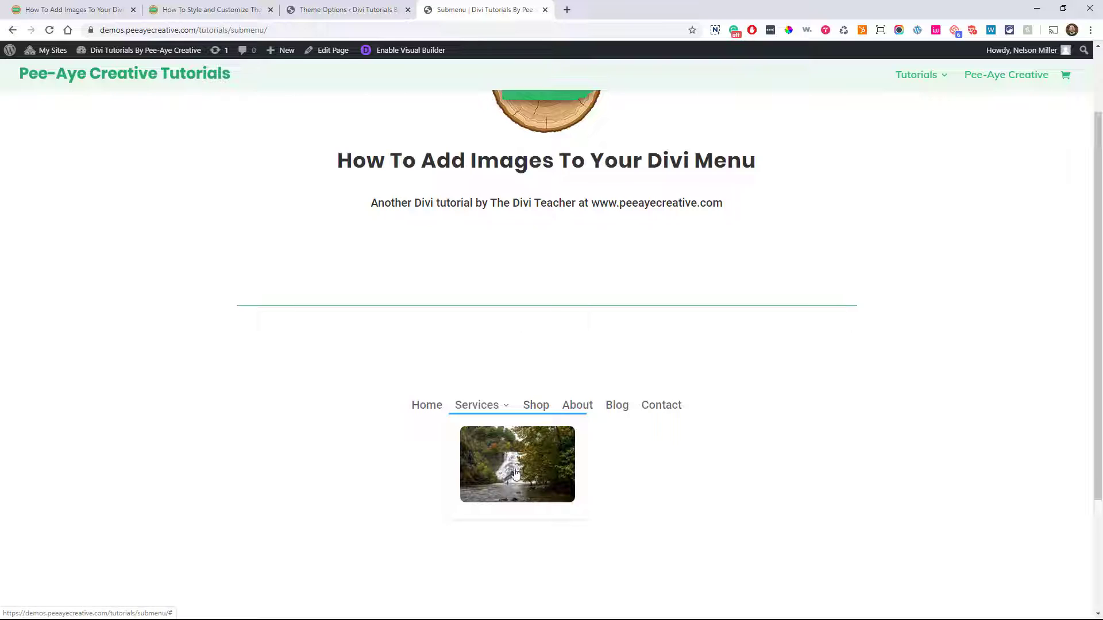
{"action": "mouse_move", "coordinate": [524, 481]}
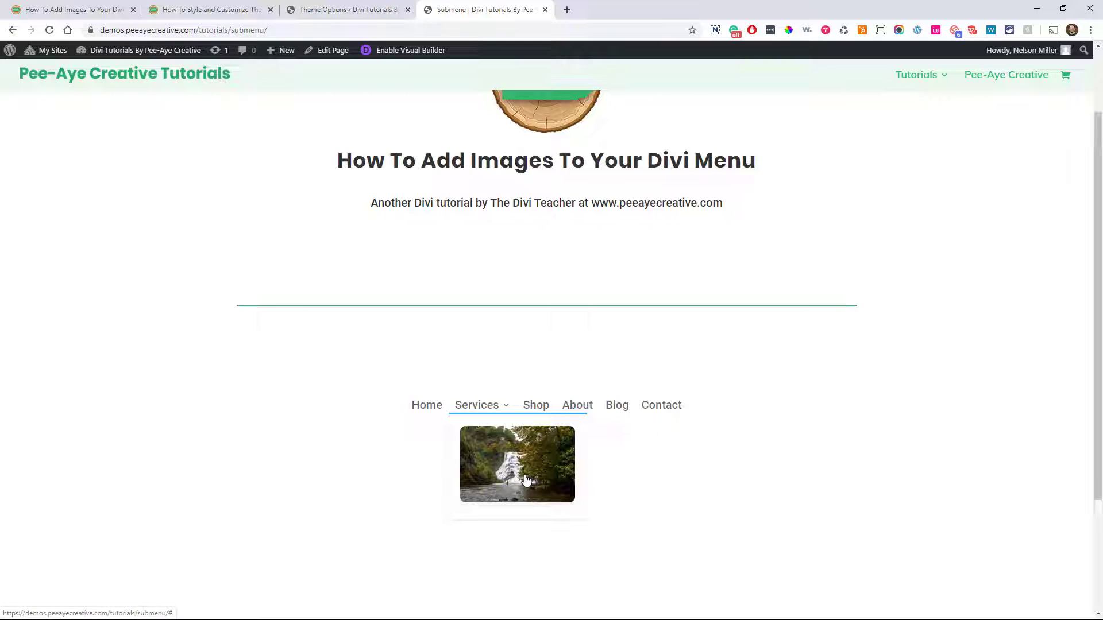
{"action": "mouse_move", "coordinate": [524, 475]}
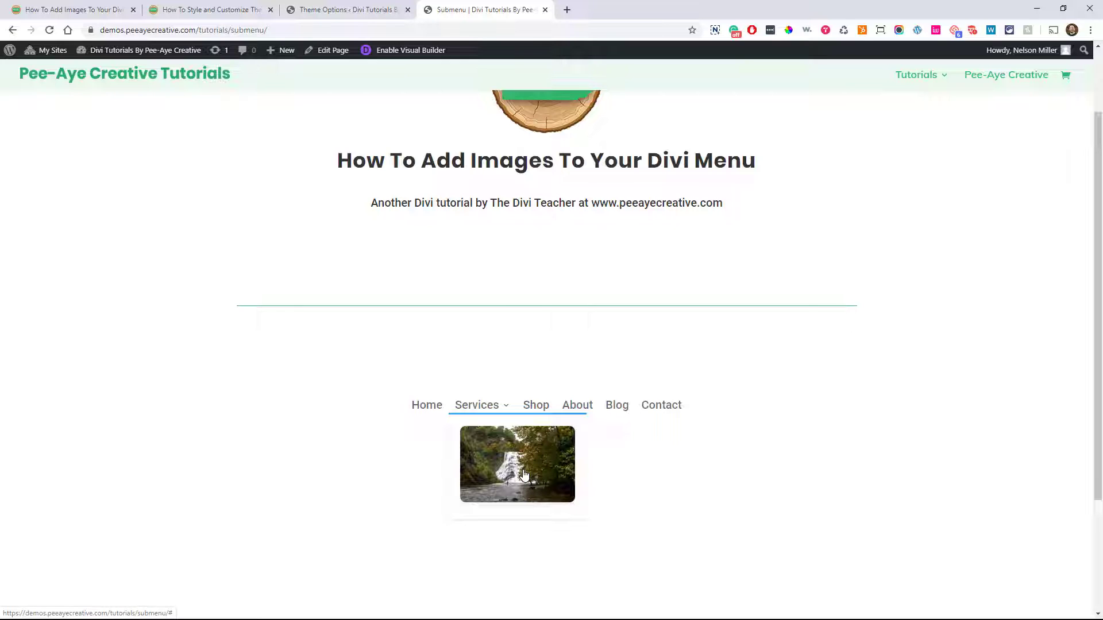
{"action": "mouse_move", "coordinate": [481, 470]}
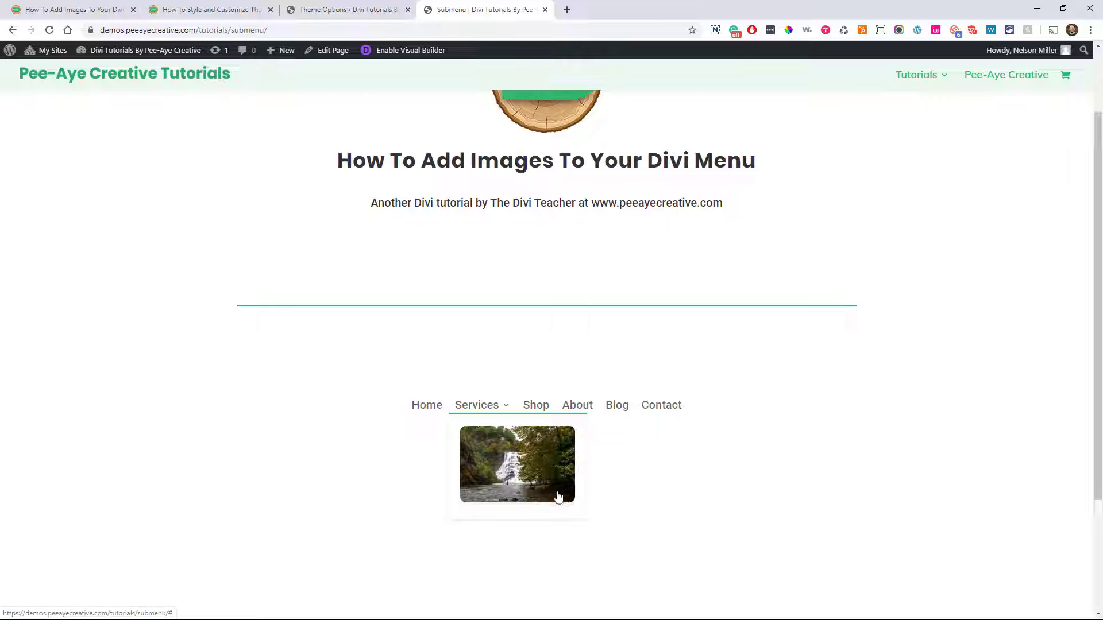
{"action": "mouse_move", "coordinate": [488, 419]}
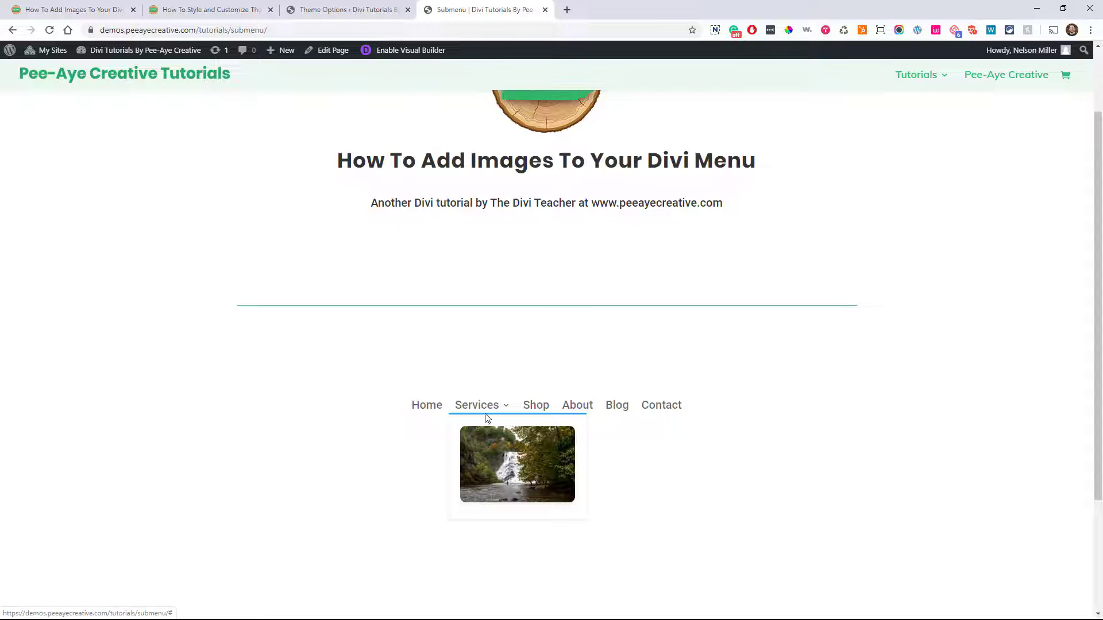
{"action": "mouse_move", "coordinate": [501, 527]}
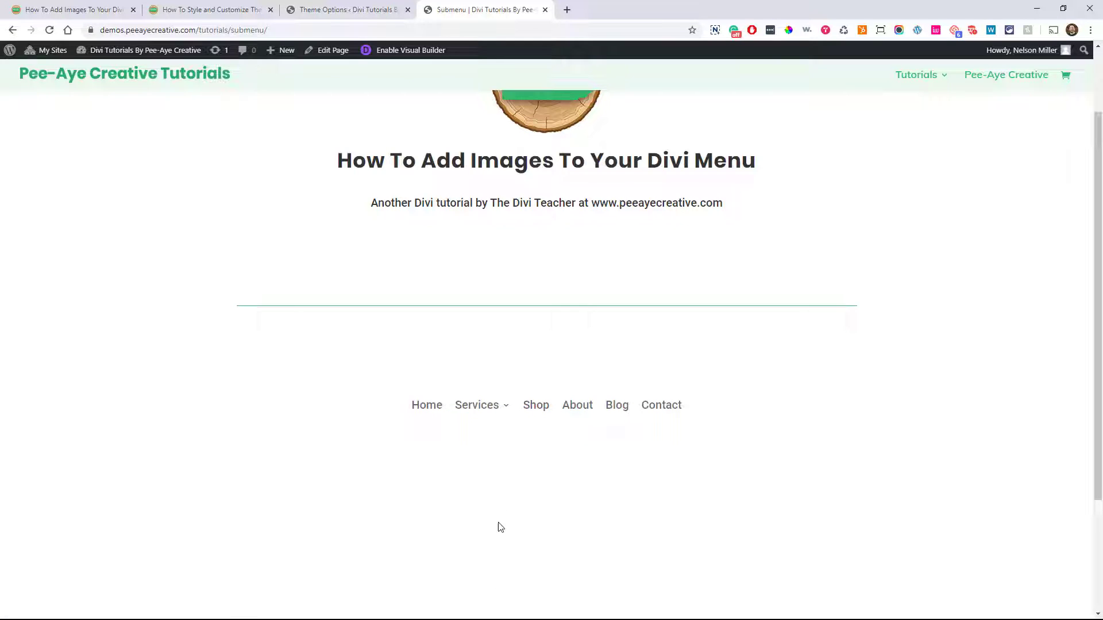
{"action": "mouse_move", "coordinate": [472, 417]}
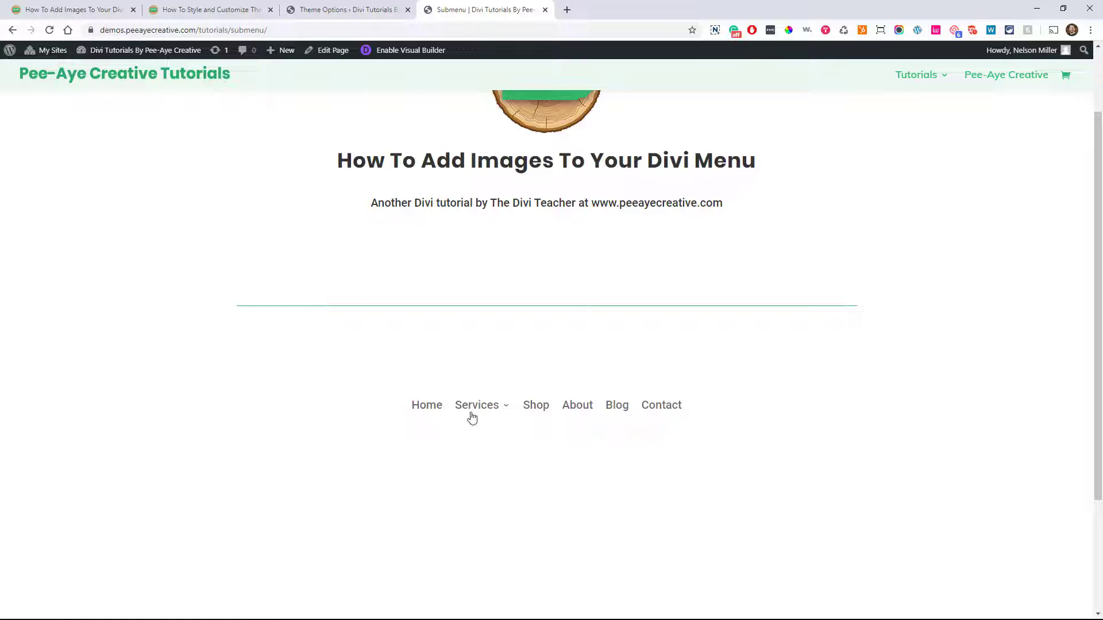